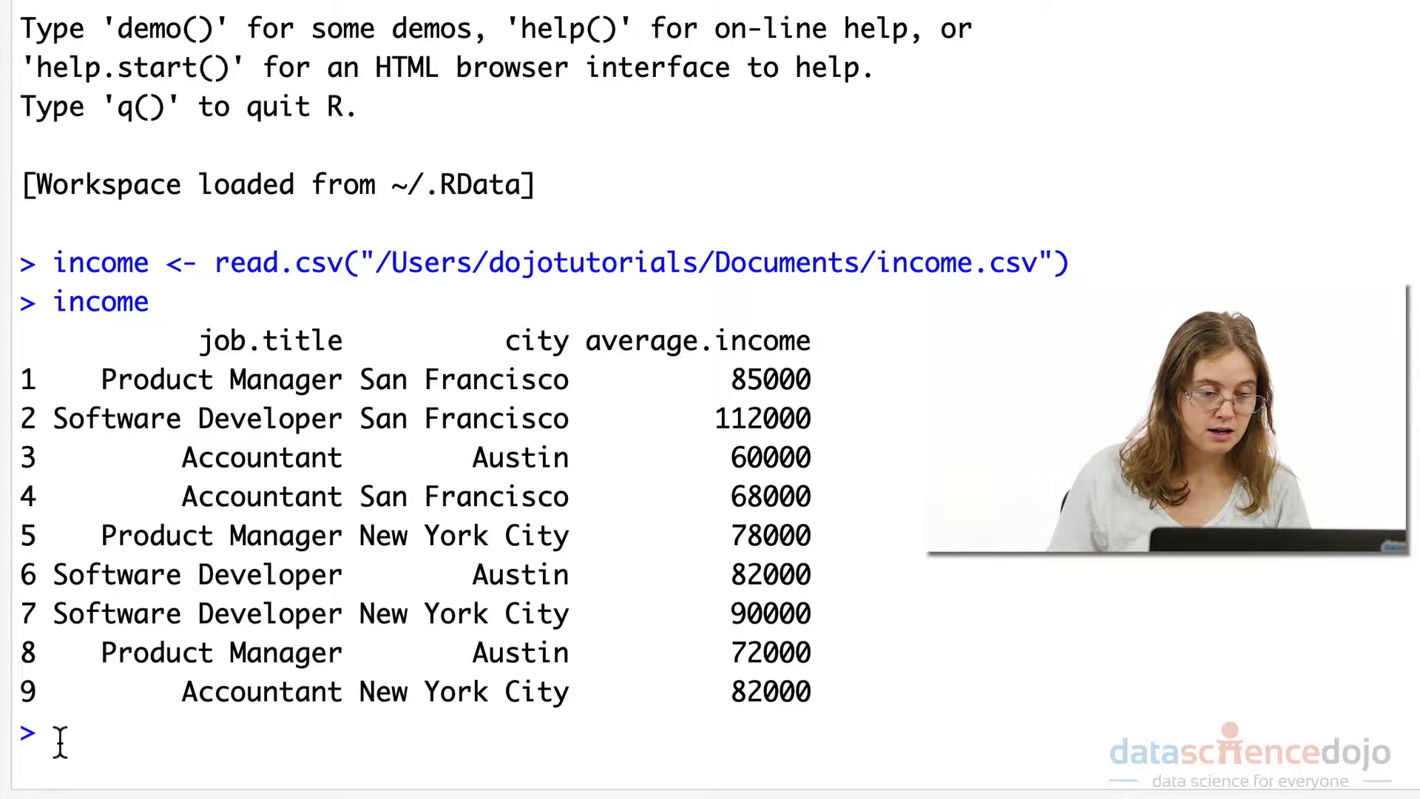
Step: Run income[income$average.income>=90000,] to return the two Software Developer rows
{"action": "type", "text": "income"}
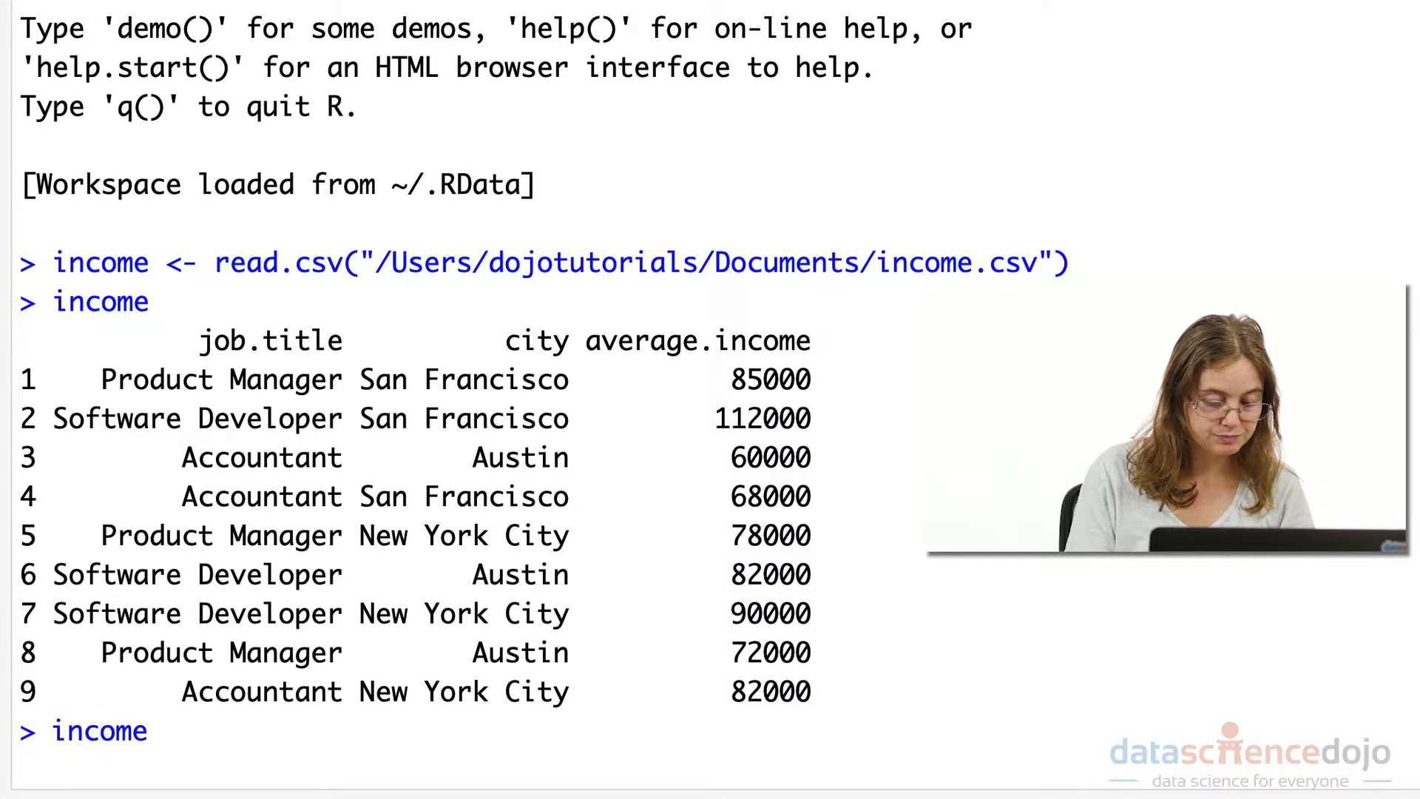
{"action": "type", "text": "[]"}
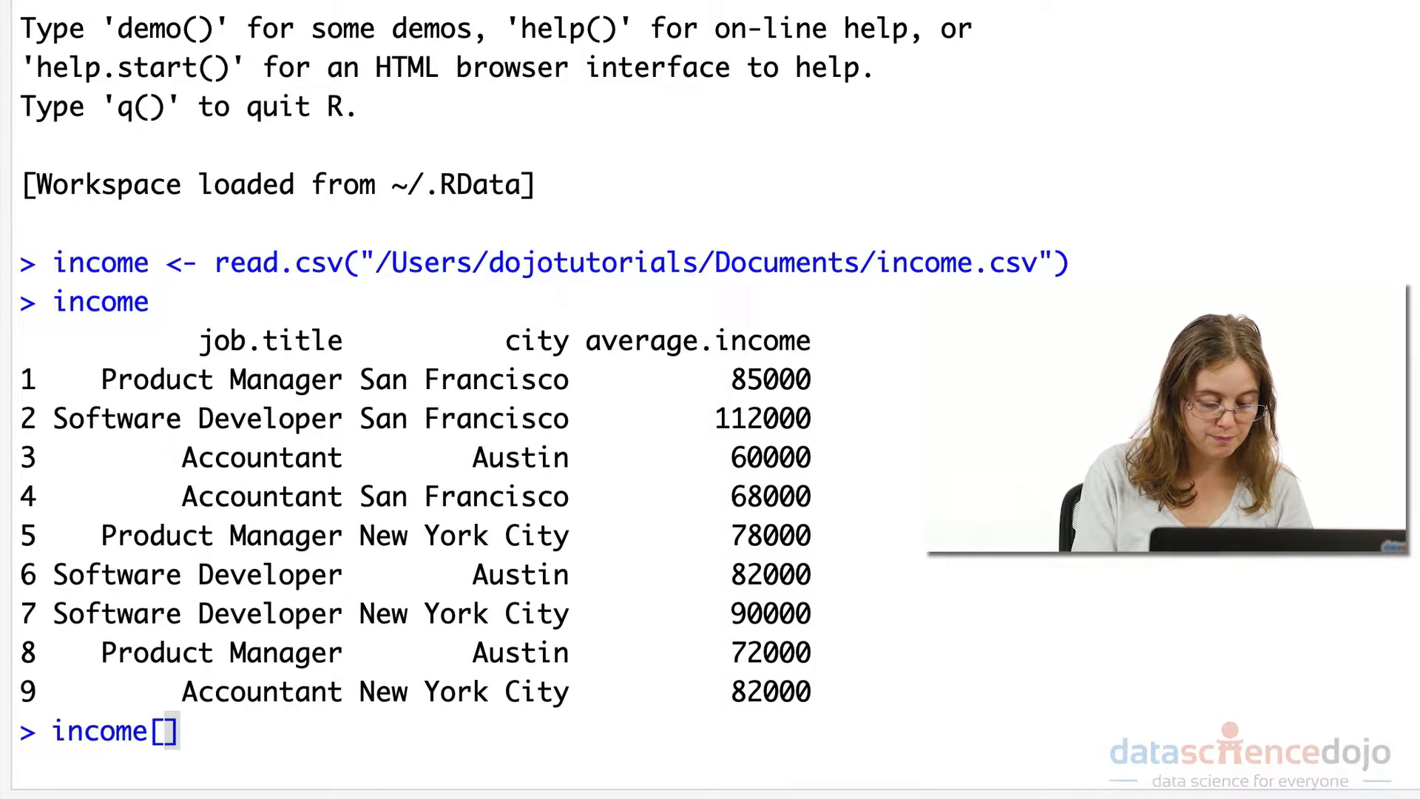
{"action": "type", "text": "income"}
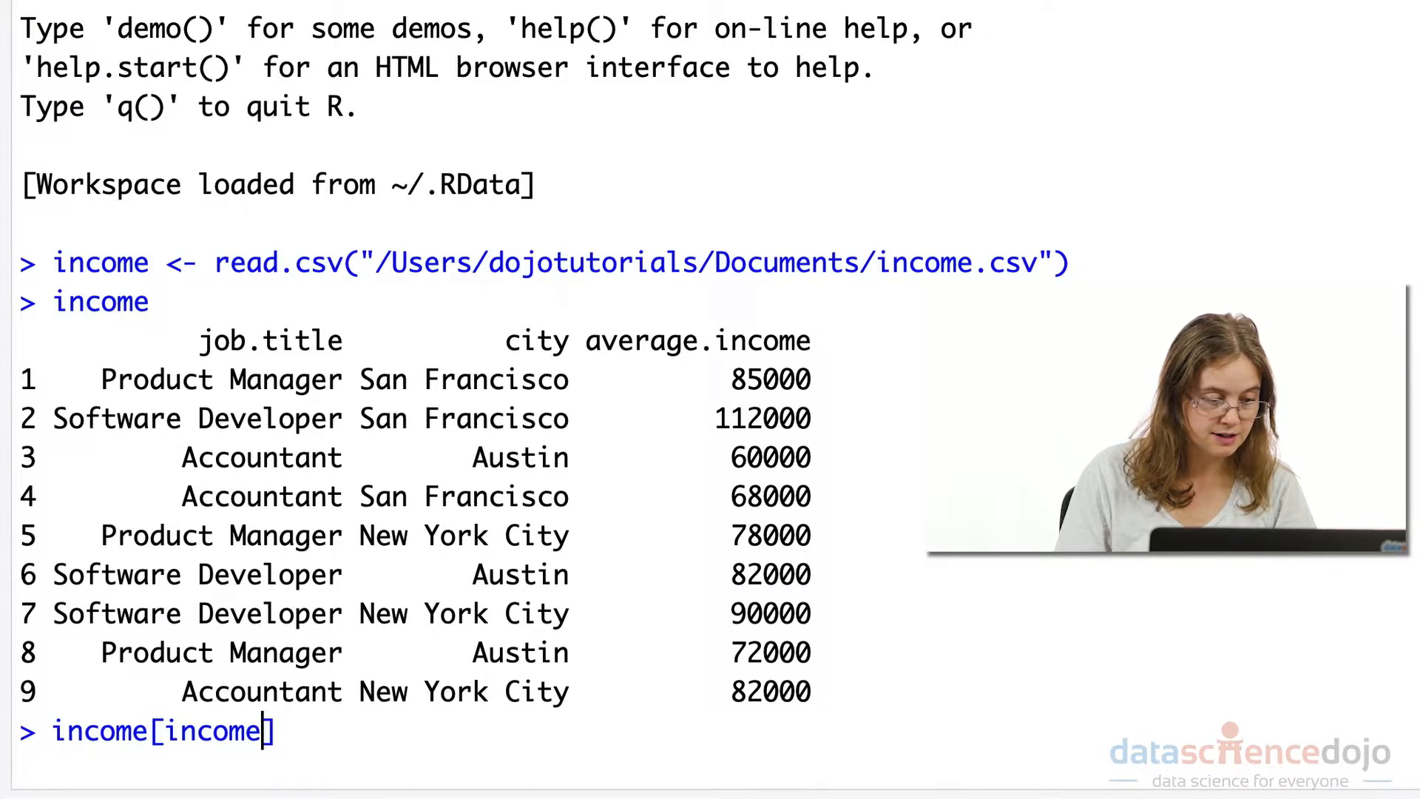
{"action": "type", "text": "$"}
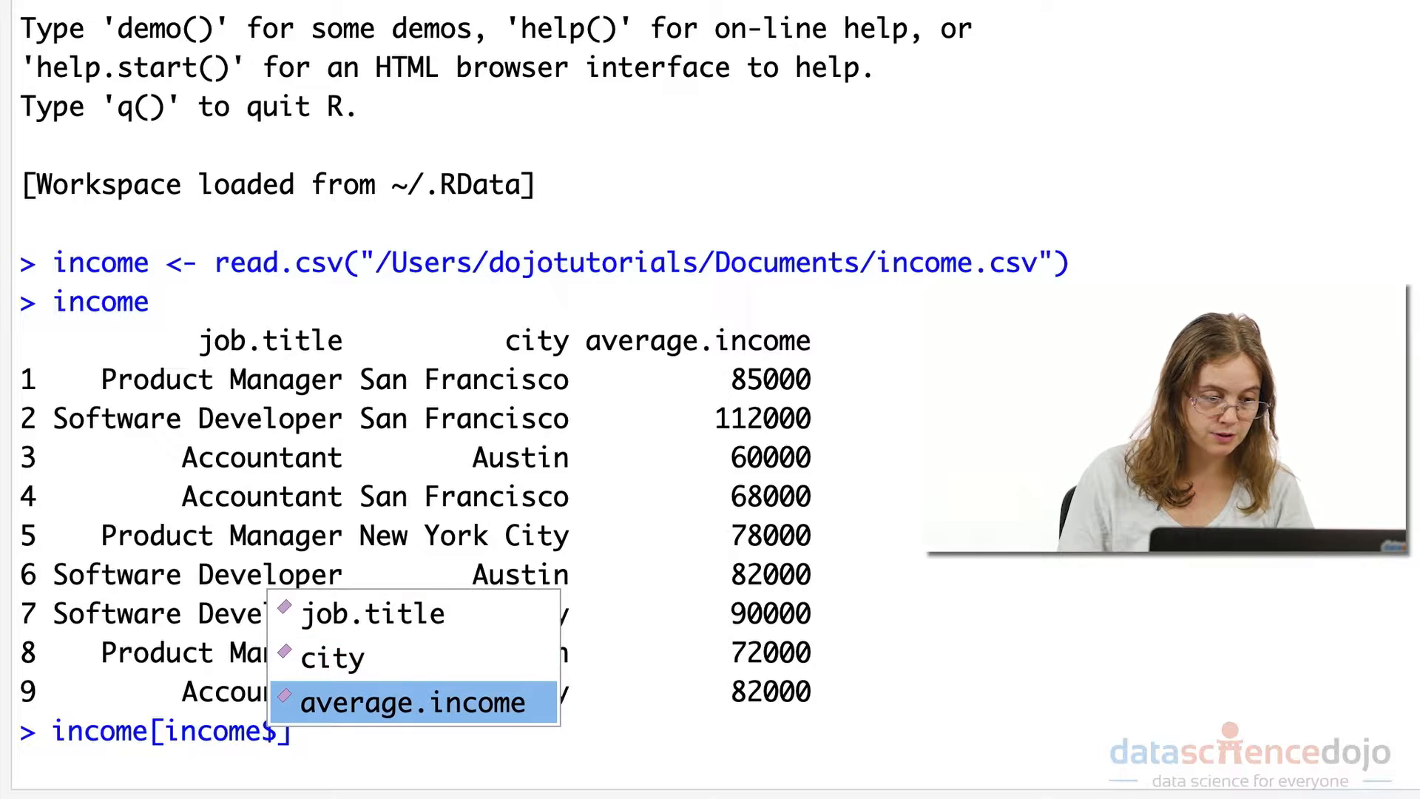
{"action": "left_click", "coordinate": [412, 701]}
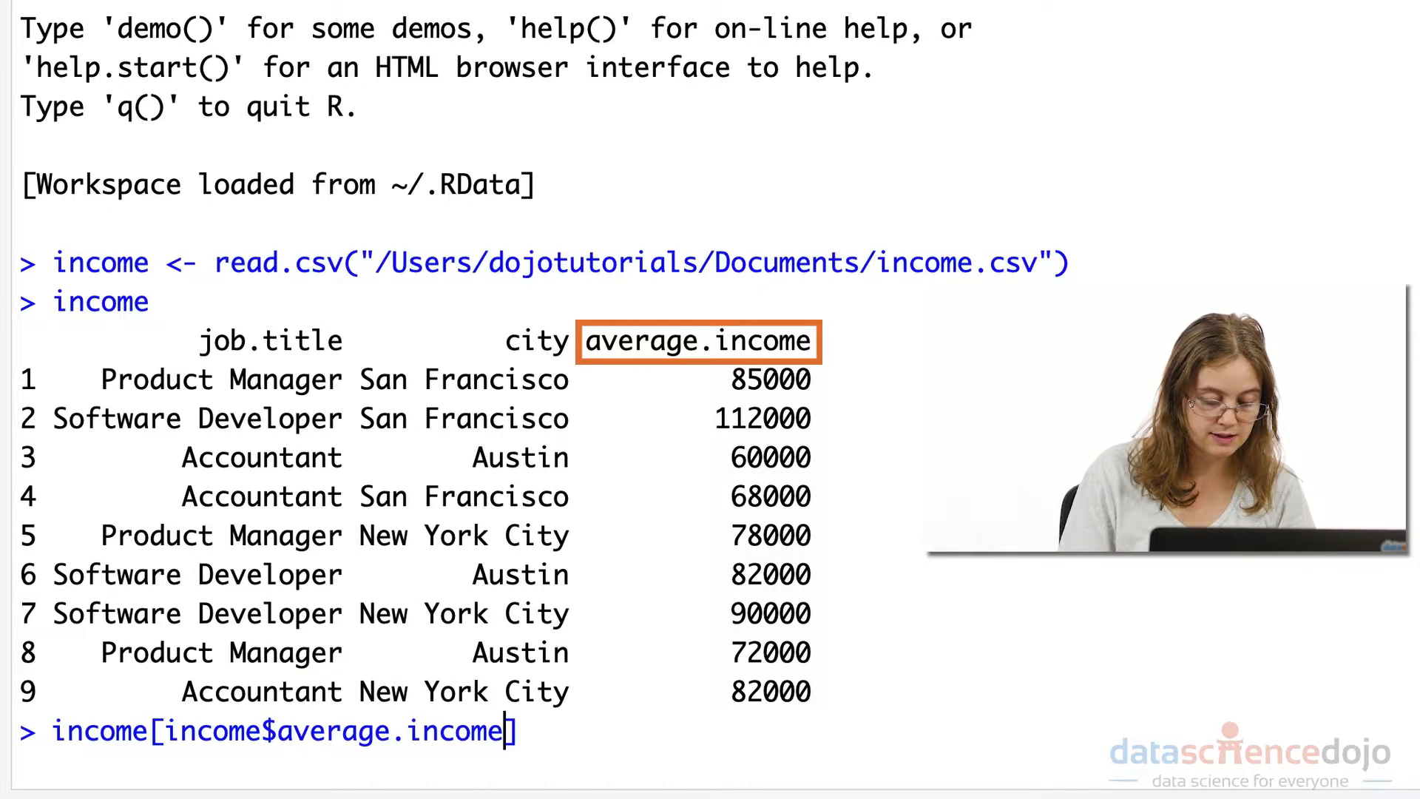
{"action": "type", "text": ">"}
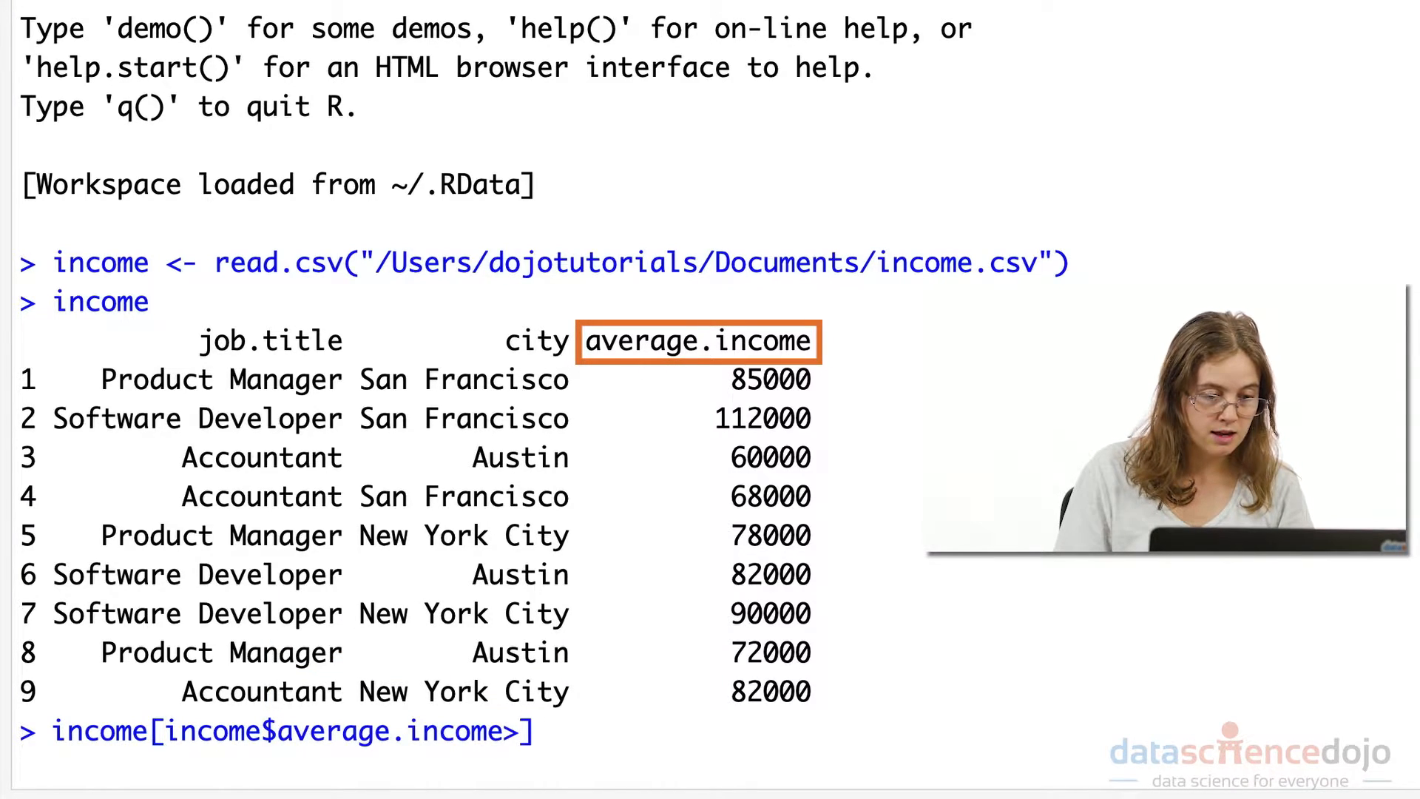
{"action": "type", "text": "="}
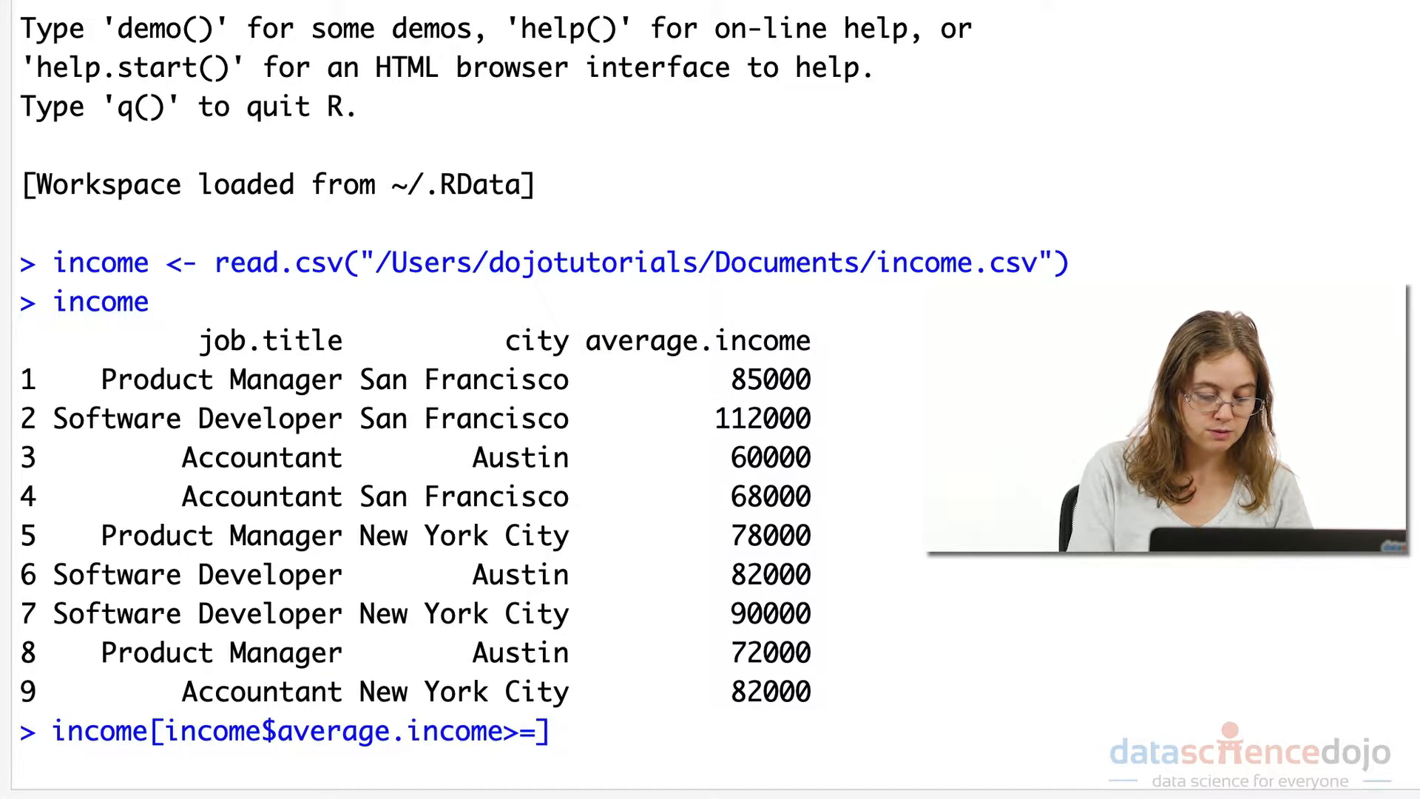
{"action": "type", "text": "90000"}
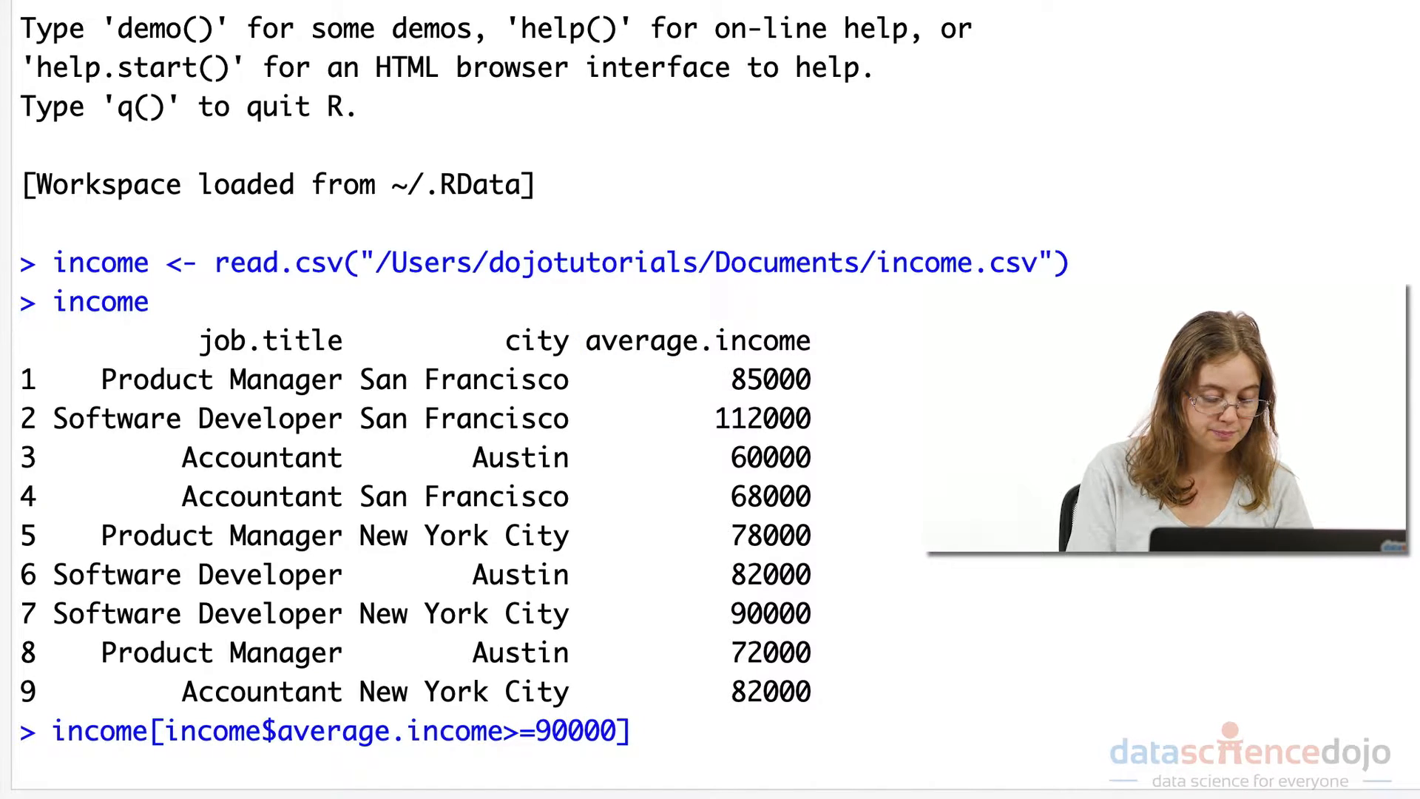
{"action": "type", "text": ","}
{"action": "key", "text": "Return"}
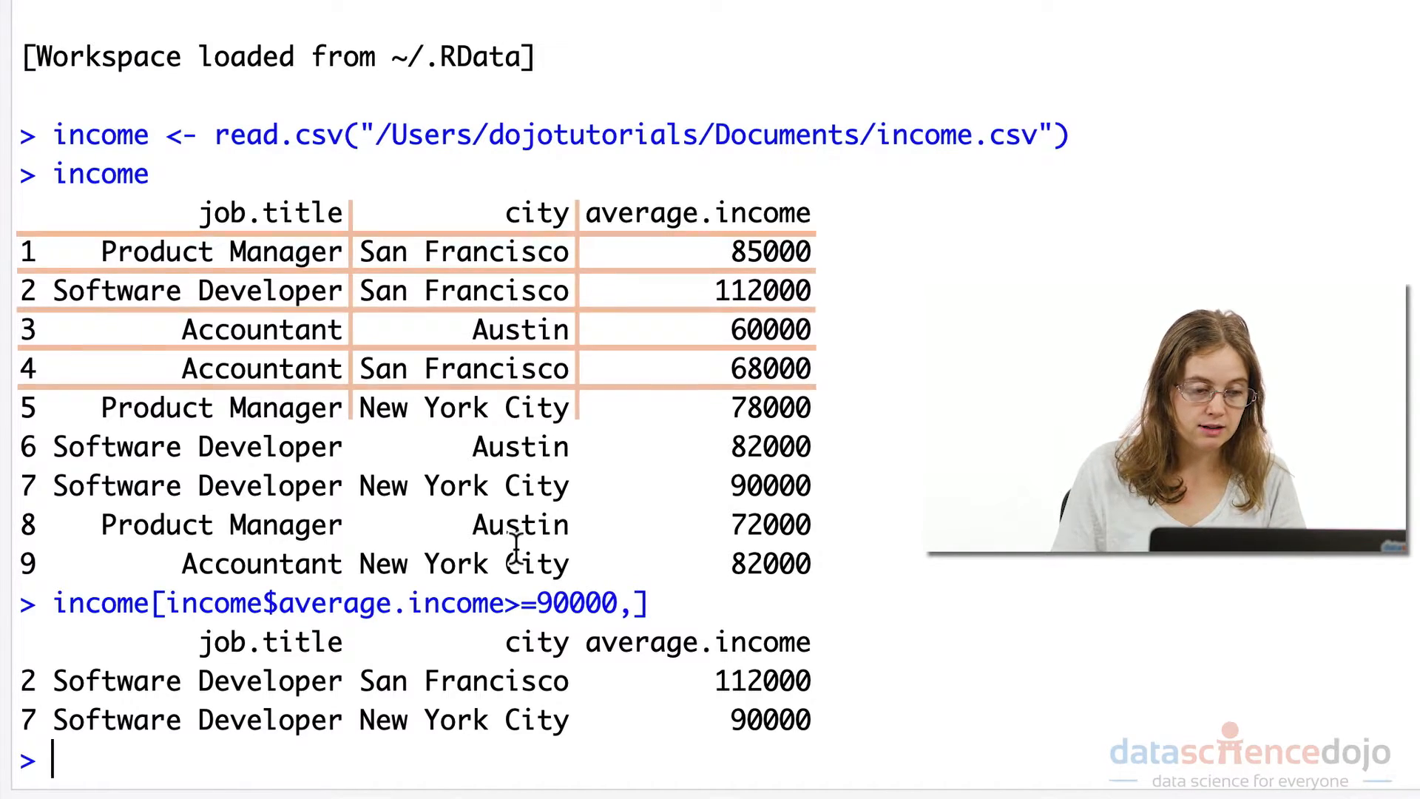
Step: Run income[3,3] to return the single value 60000
{"action": "type", "text": "income["}
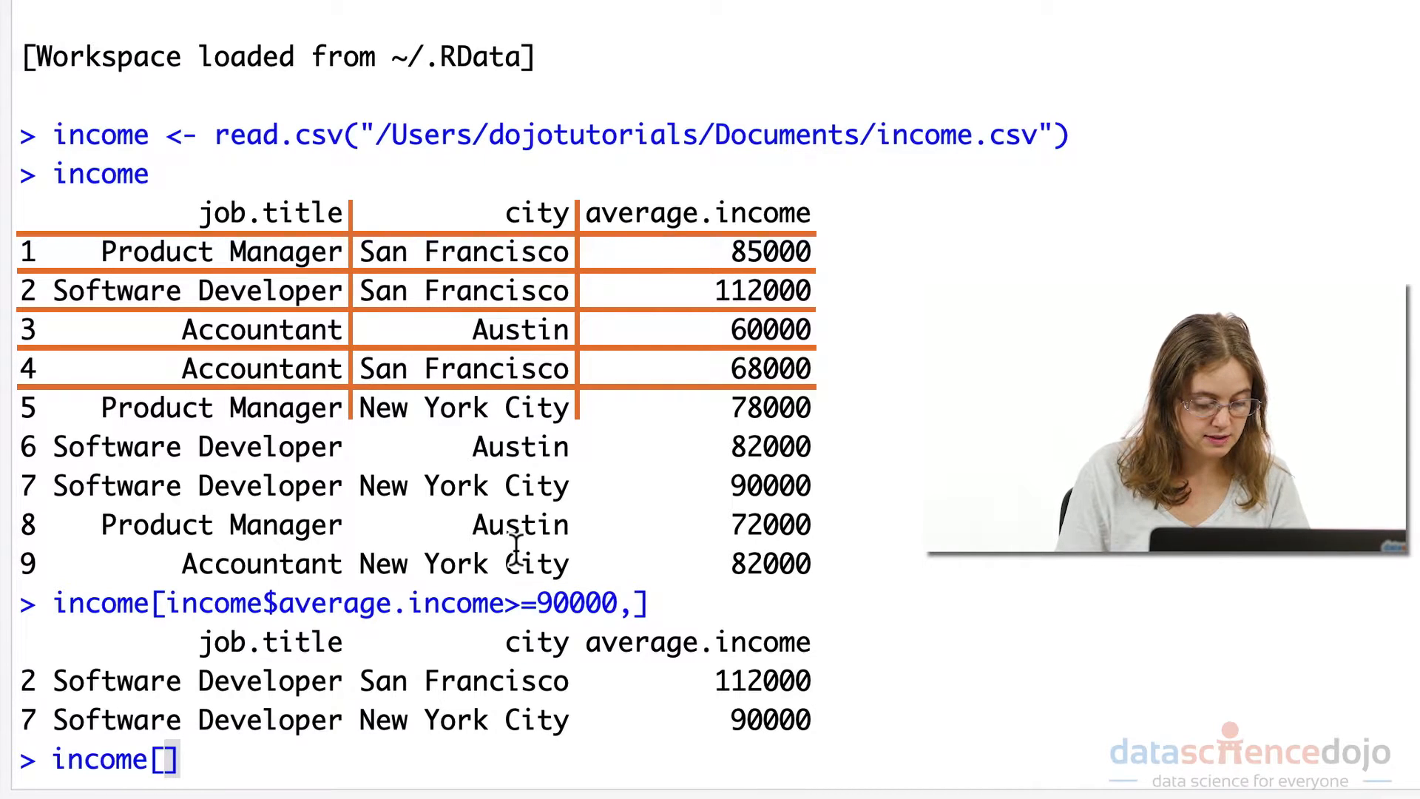
{"action": "type", "text": "row"}
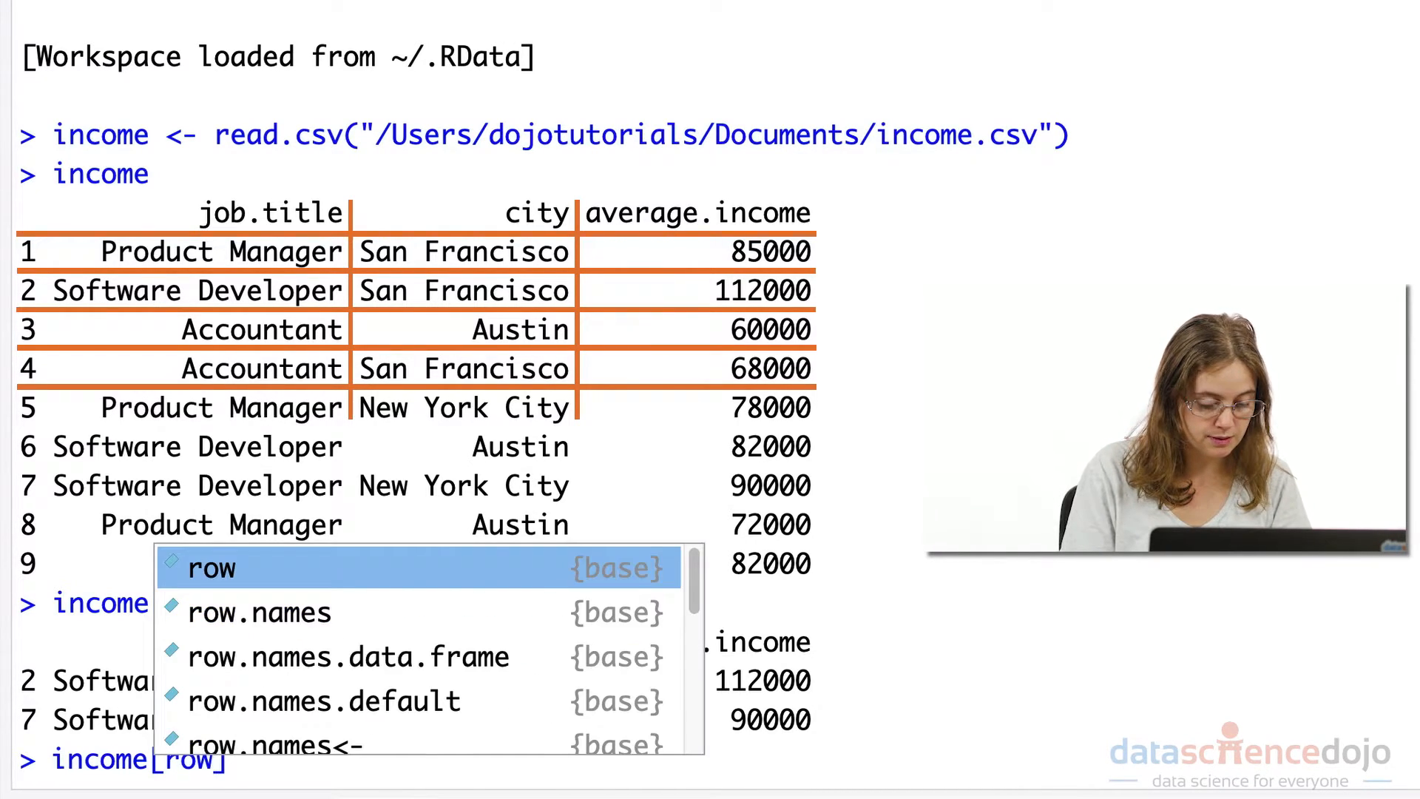
{"action": "type", "text": ",col"}
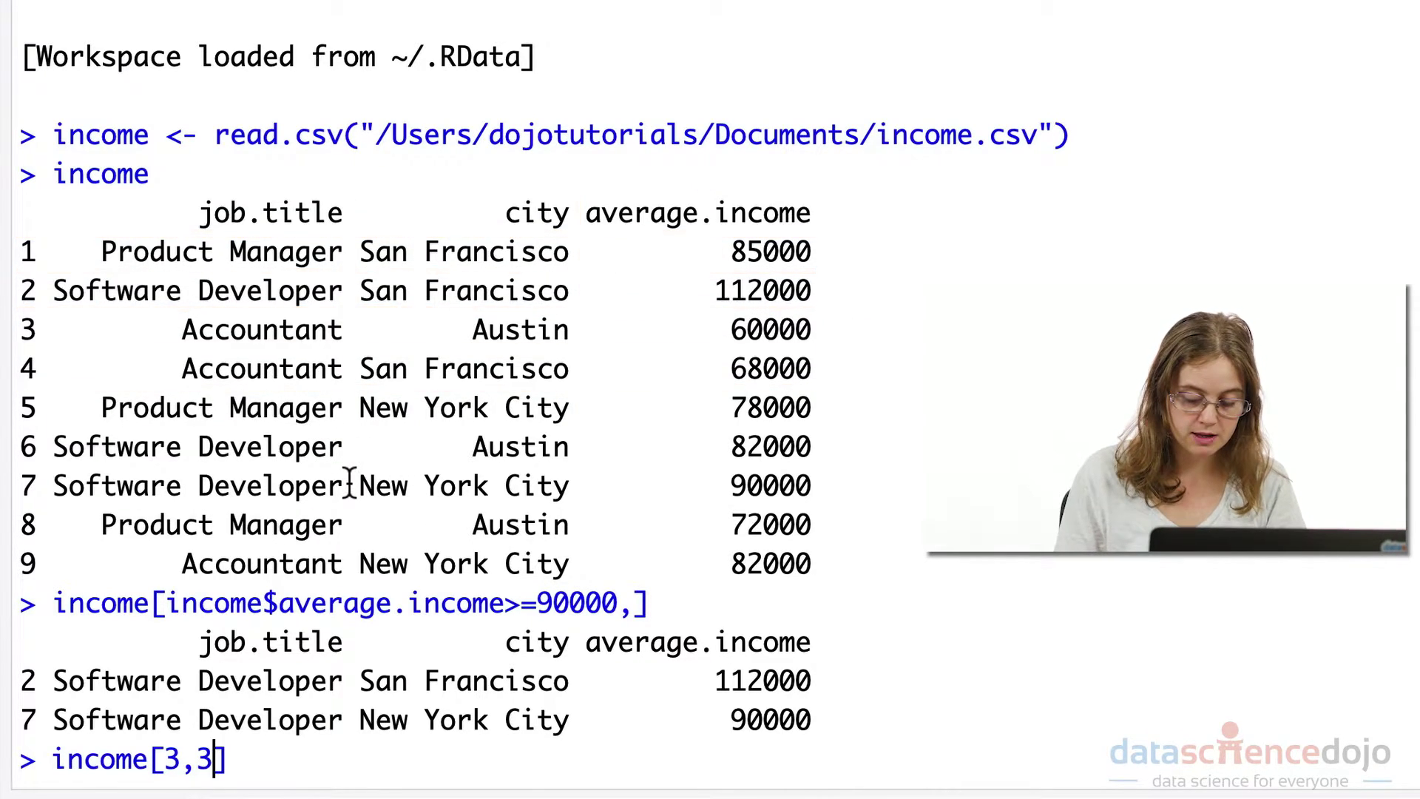
{"action": "key", "text": "Return"}
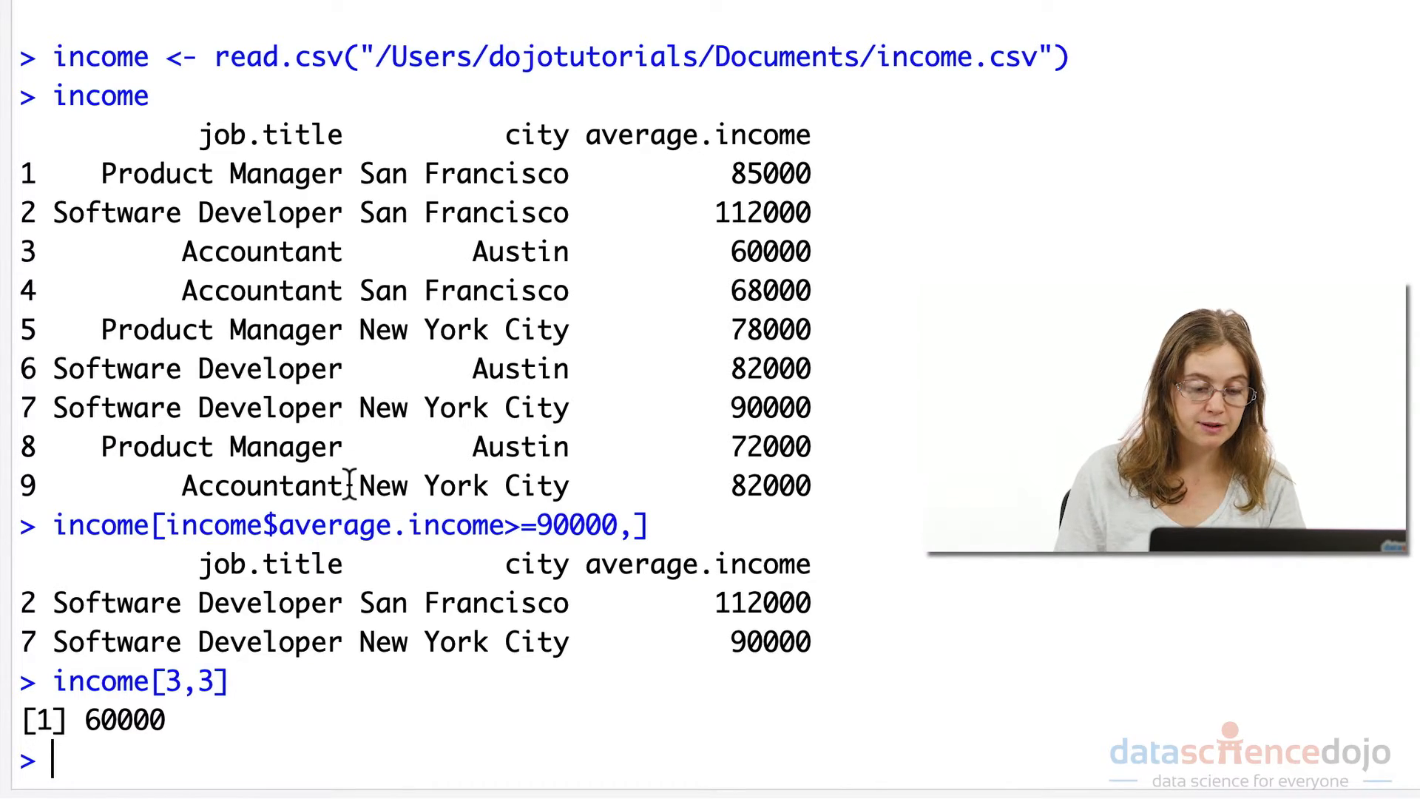
{"action": "mouse_move", "coordinate": [317, 733]}
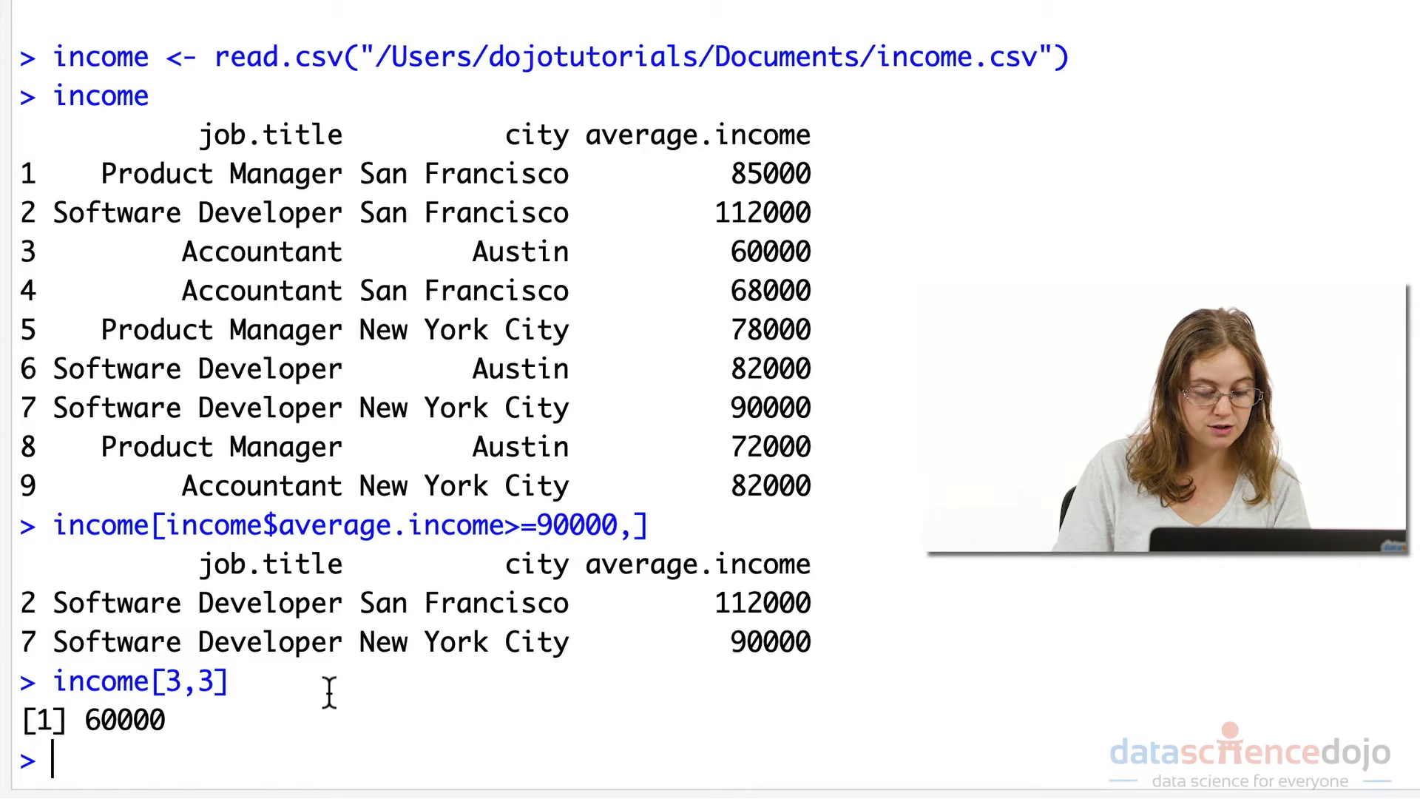
Step: Run income[1:3,1:2] to print job titles and cities for rows 1–3
{"action": "type", "text": "income"}
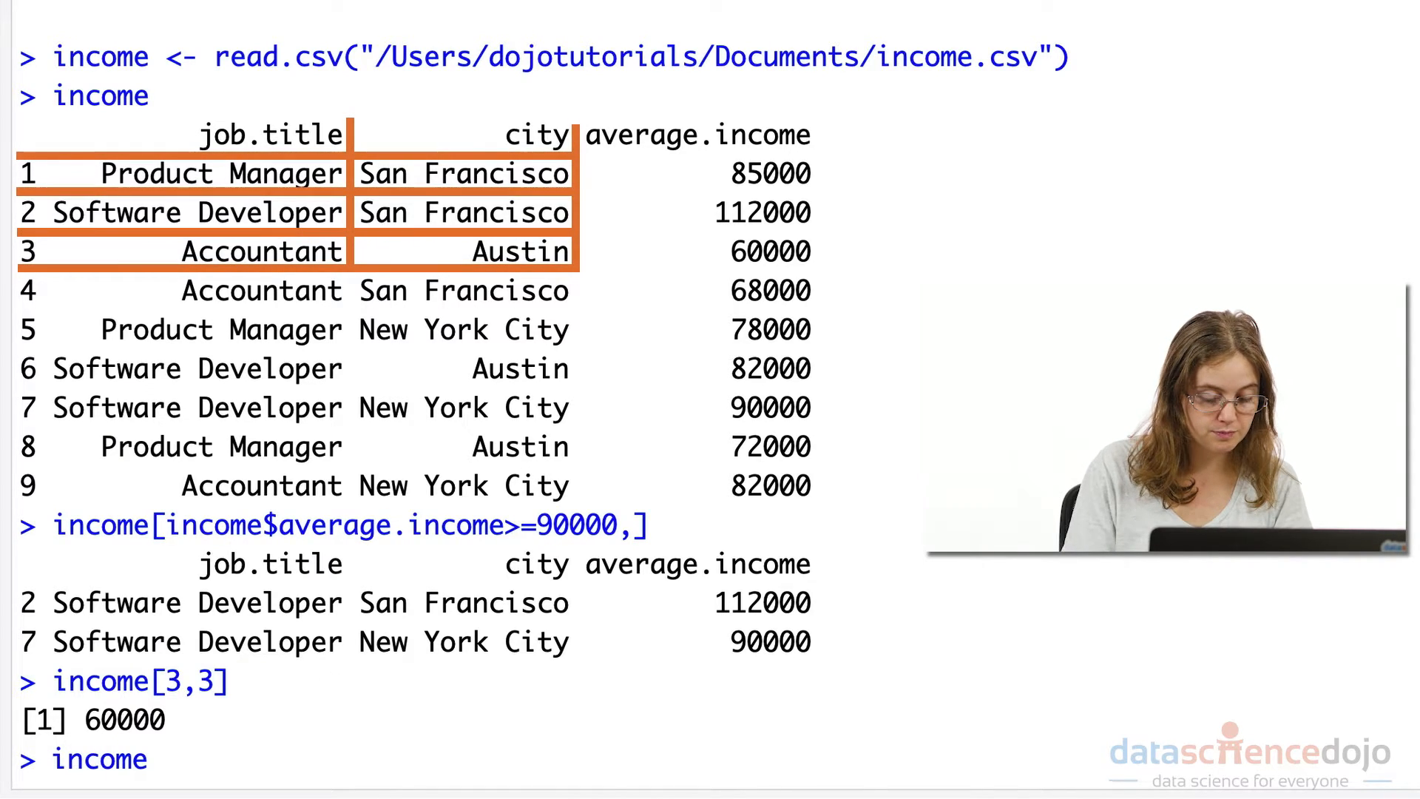
{"action": "type", "text": "[1"}
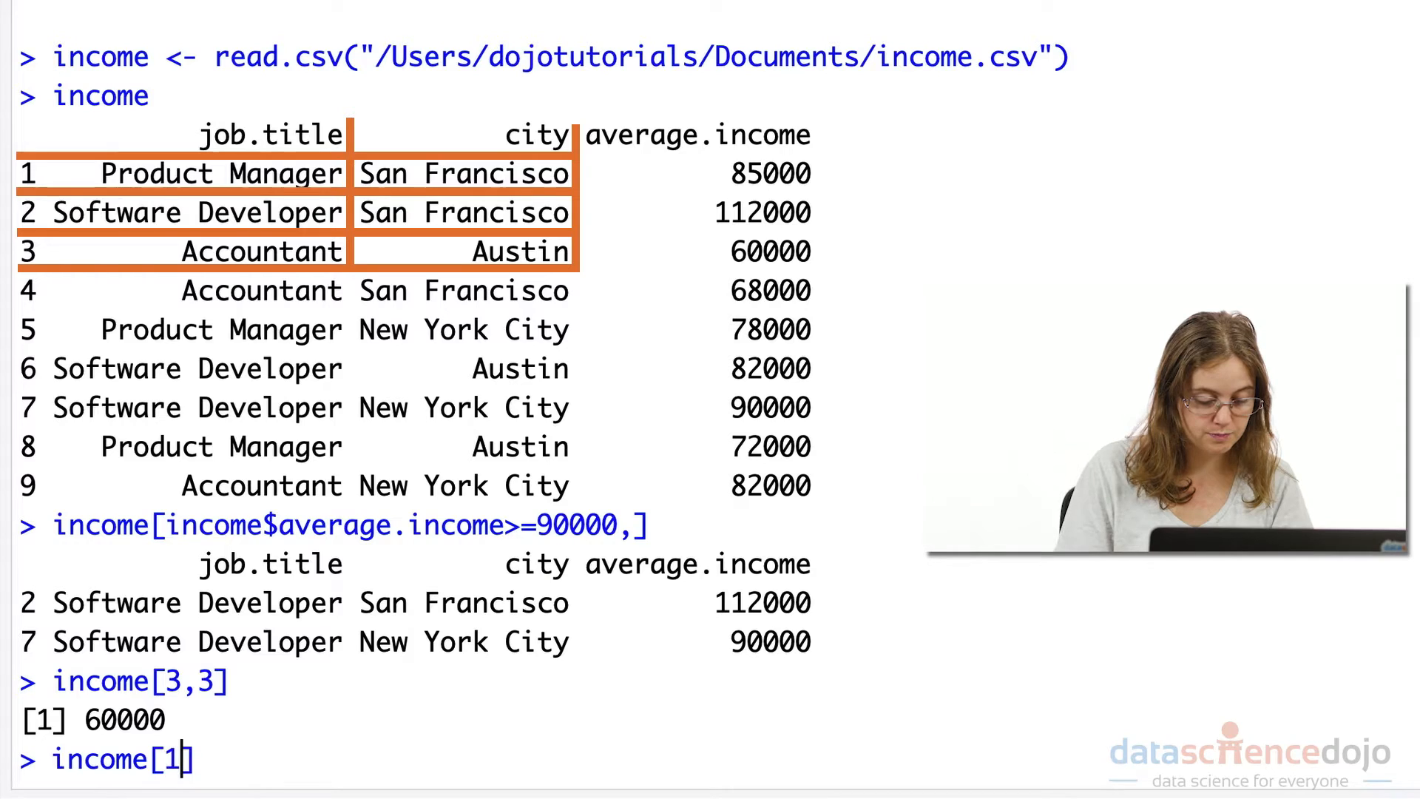
{"action": "type", "text": ":3,"}
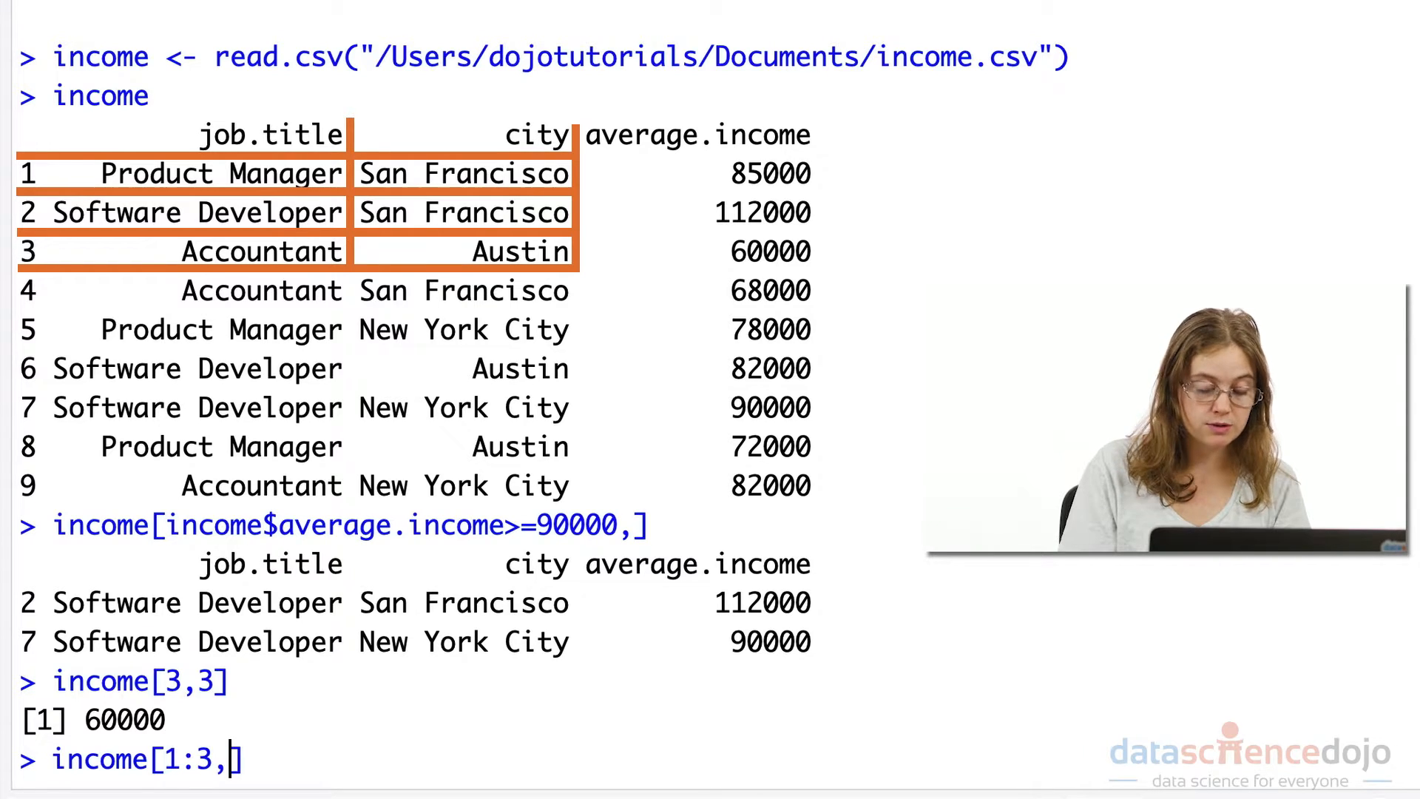
{"action": "type", "text": "1:2"}
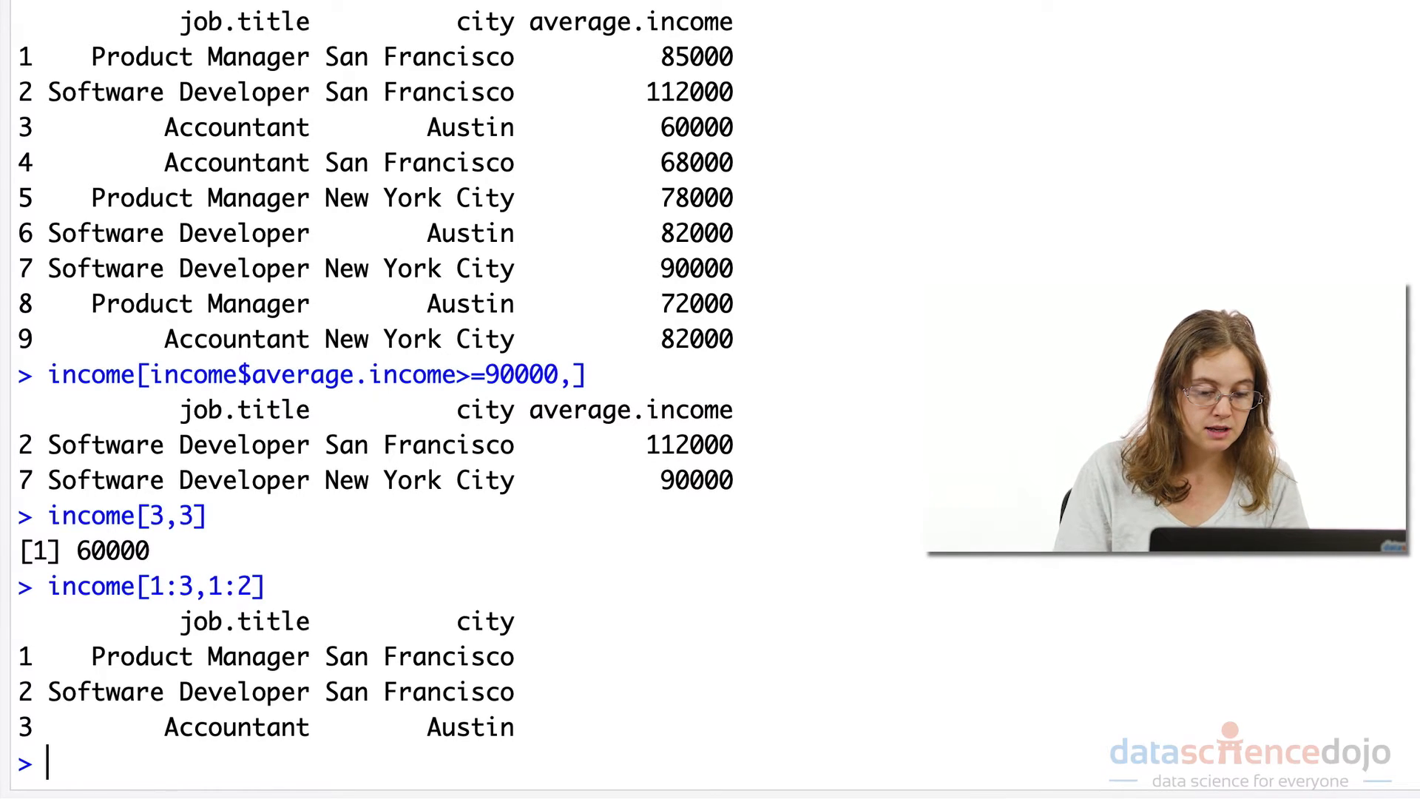
{"action": "mouse_move", "coordinate": [294, 707]}
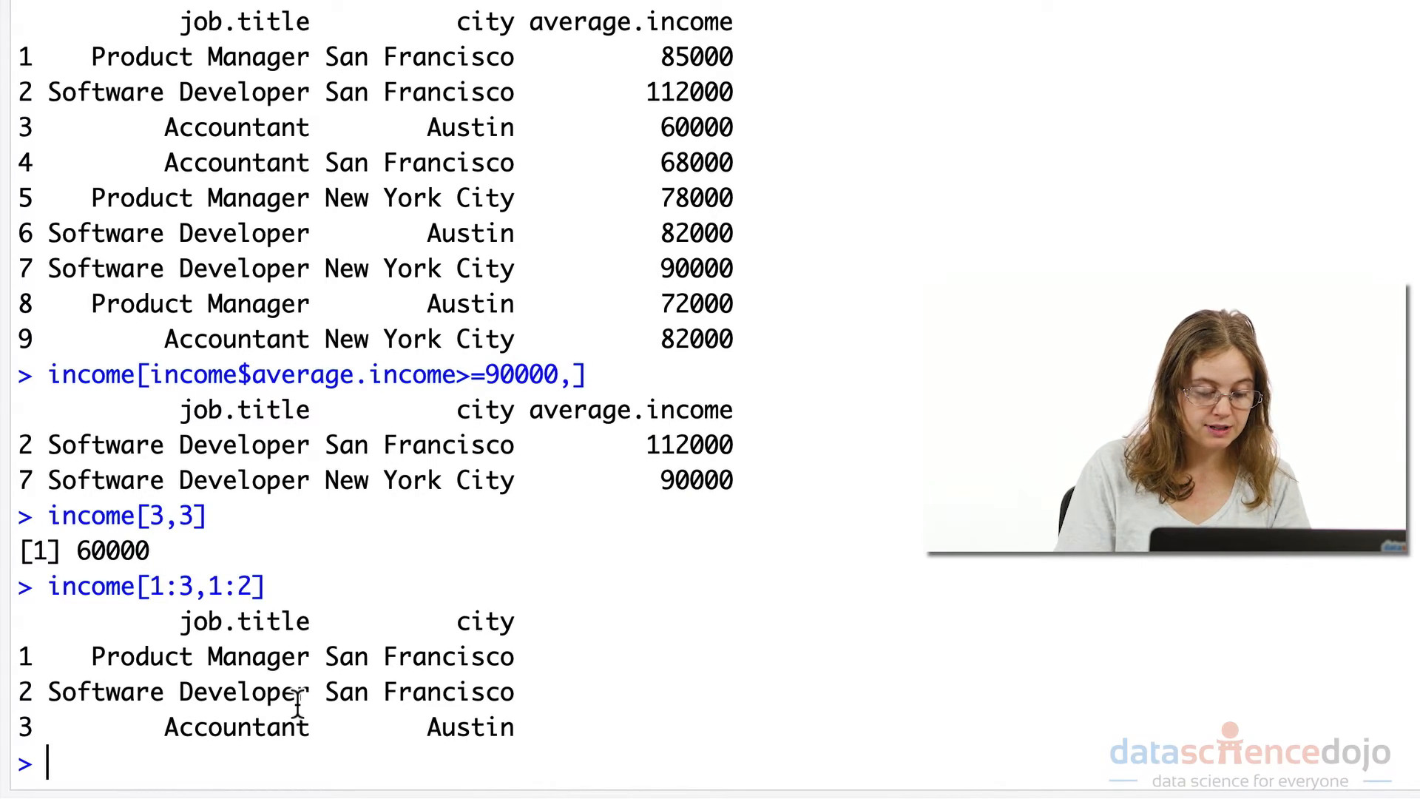
Step: Run income$new.column <- NA and print income showing the NA column for all nine rows
{"action": "type", "text": "income"}
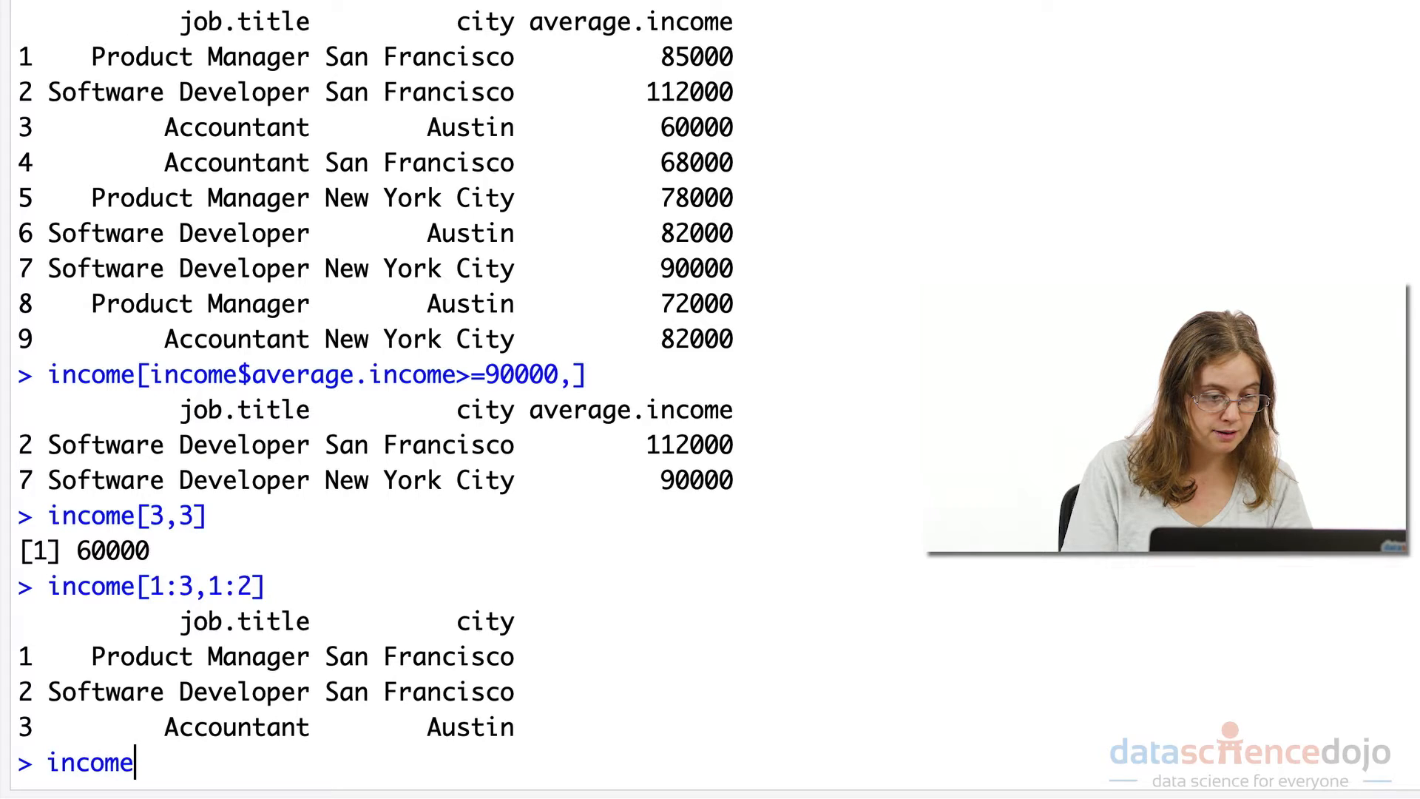
{"action": "type", "text": "$new"}
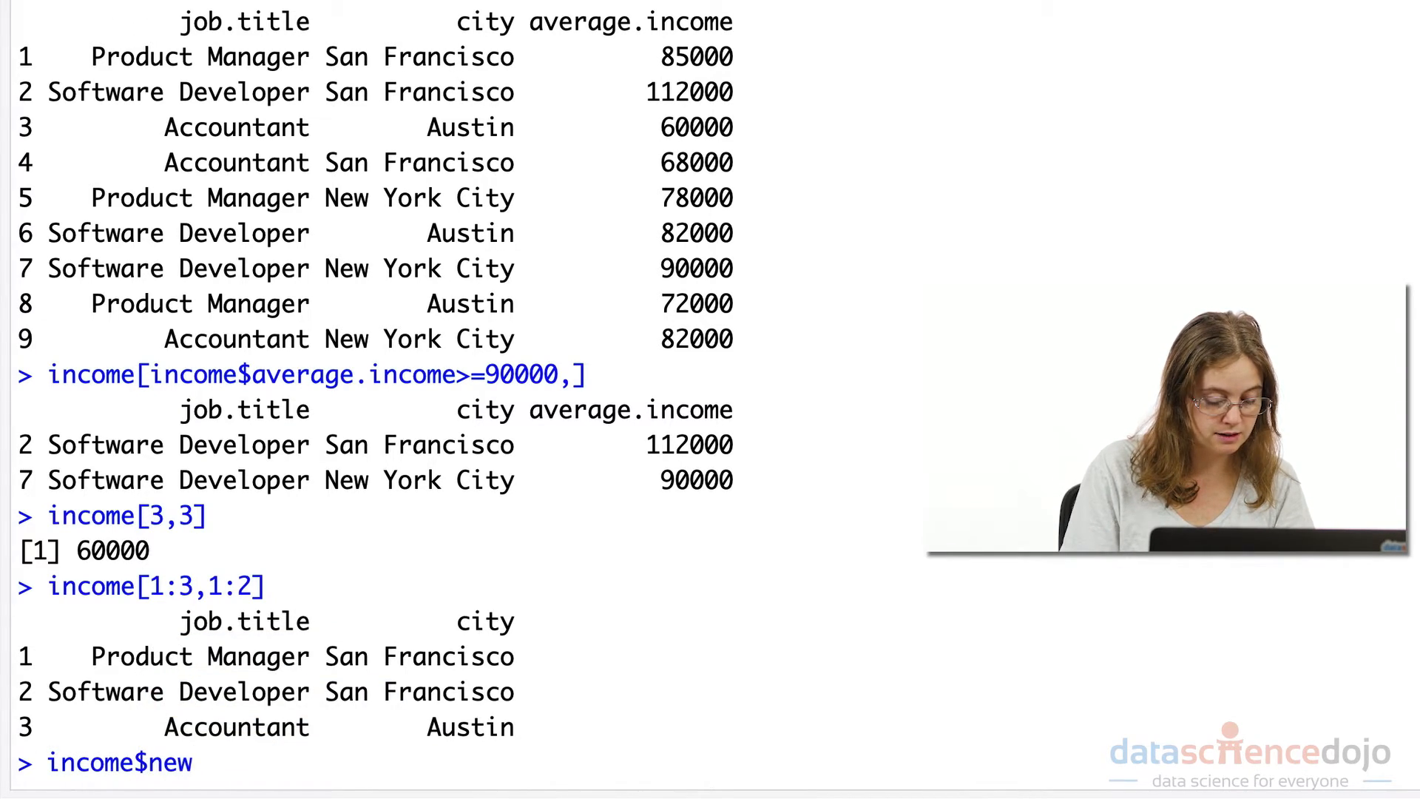
{"action": "type", "text": ".colu"}
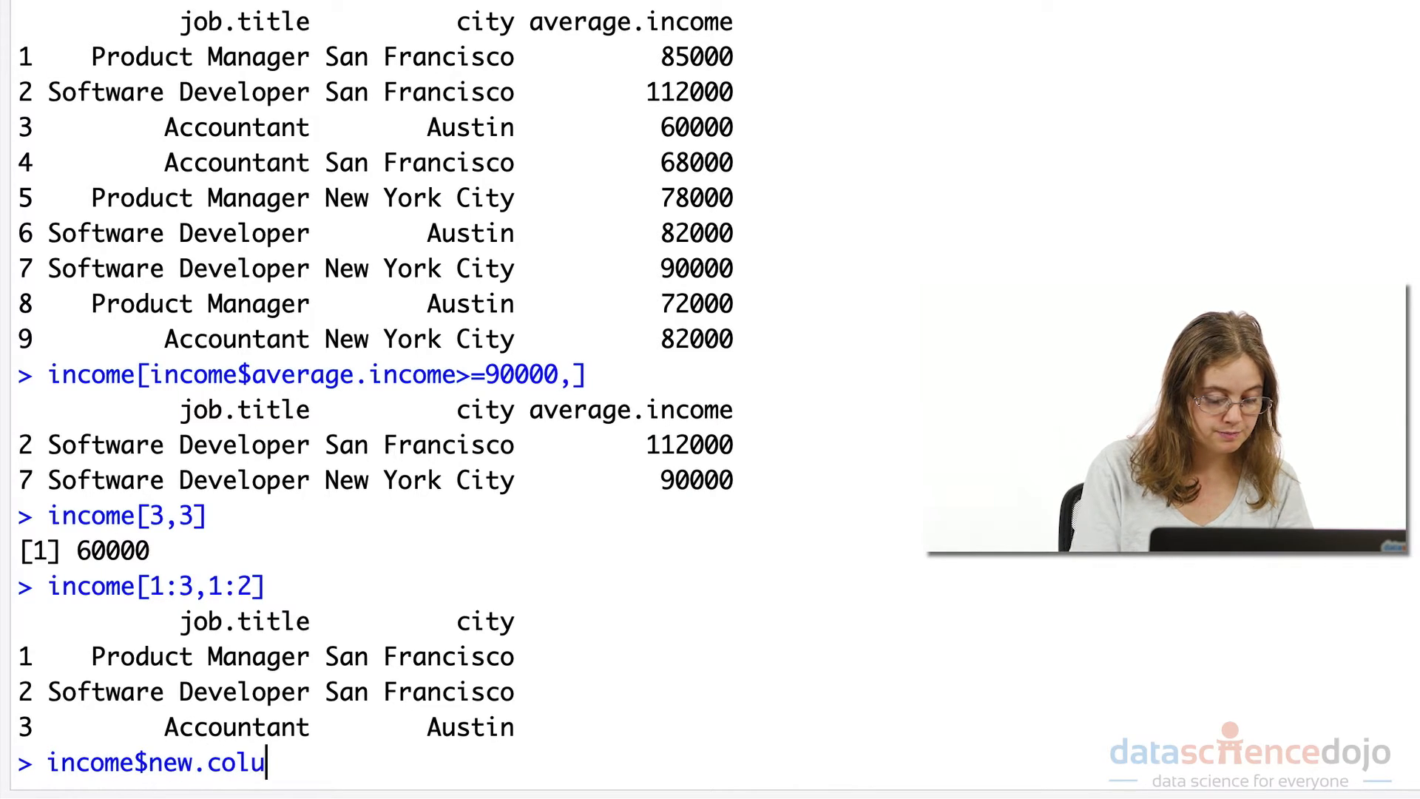
{"action": "type", "text": "mn <-"}
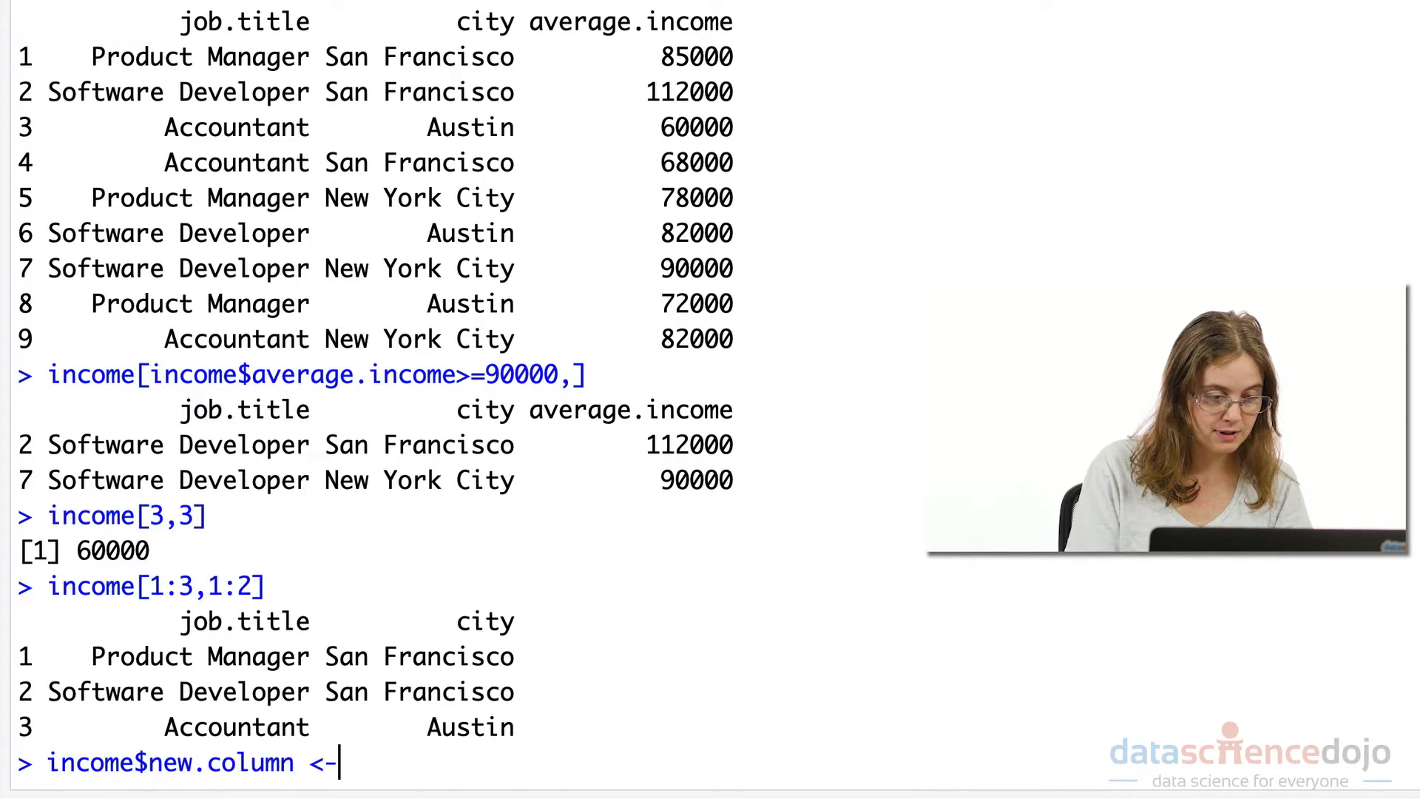
{"action": "type", "text": "NA"}
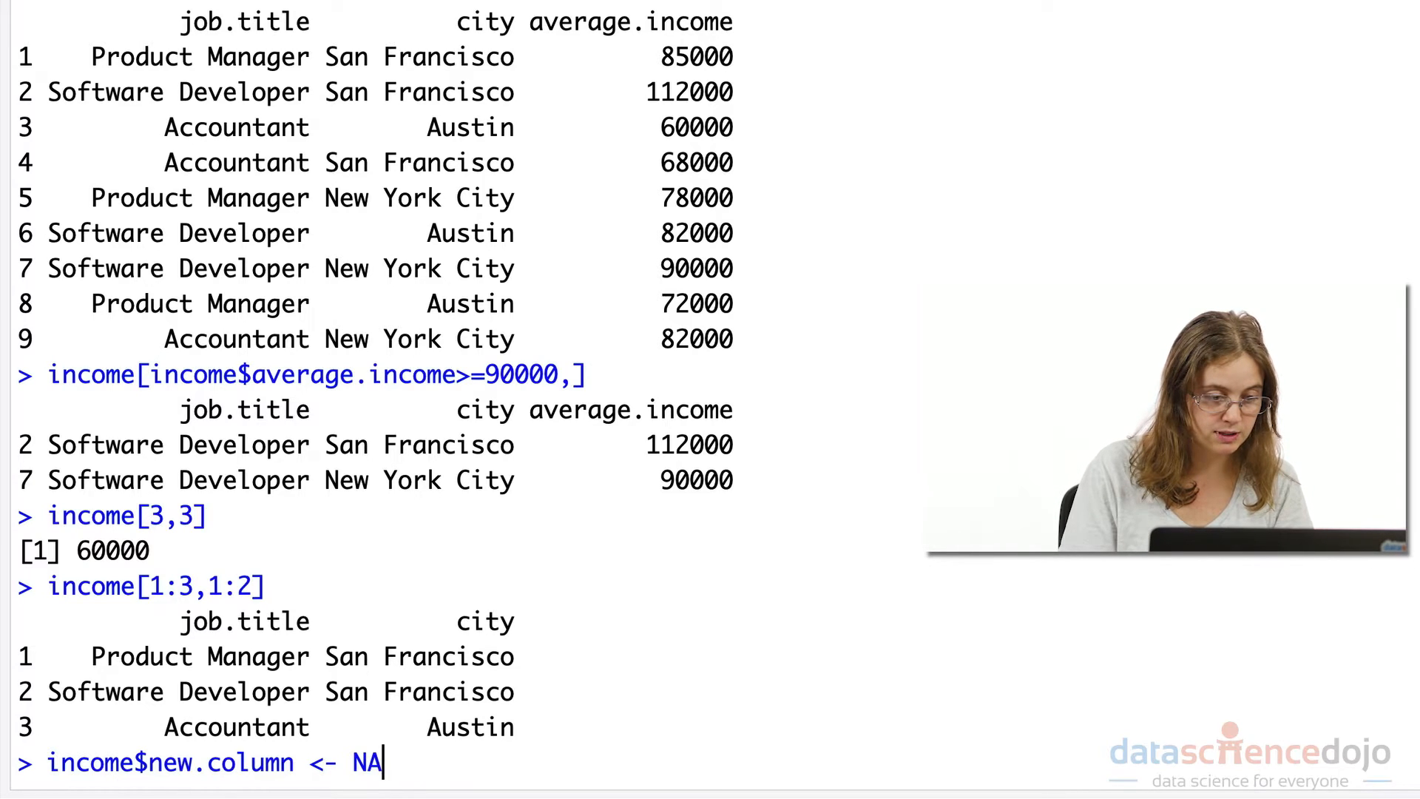
{"action": "key", "text": "Return"}
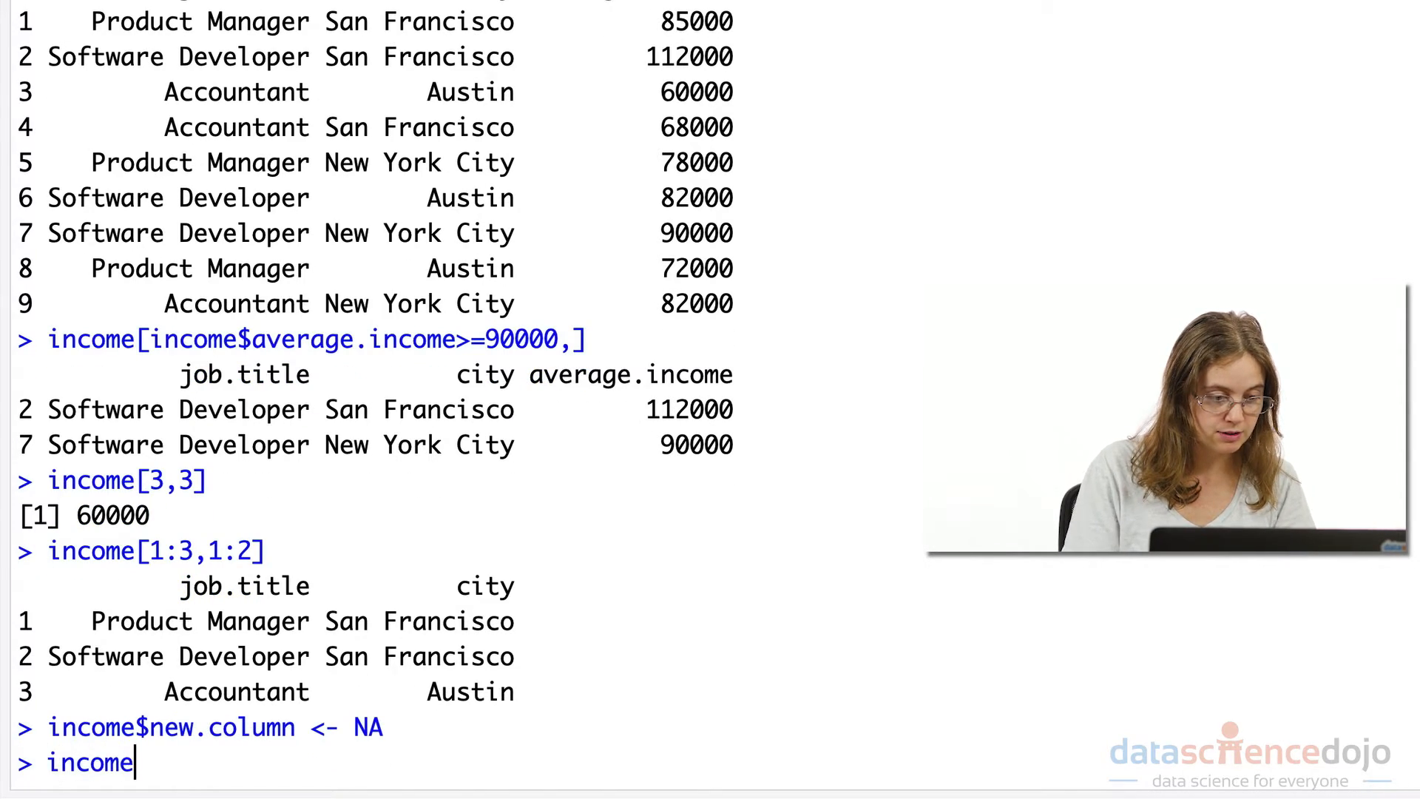
{"action": "key", "text": "Return"}
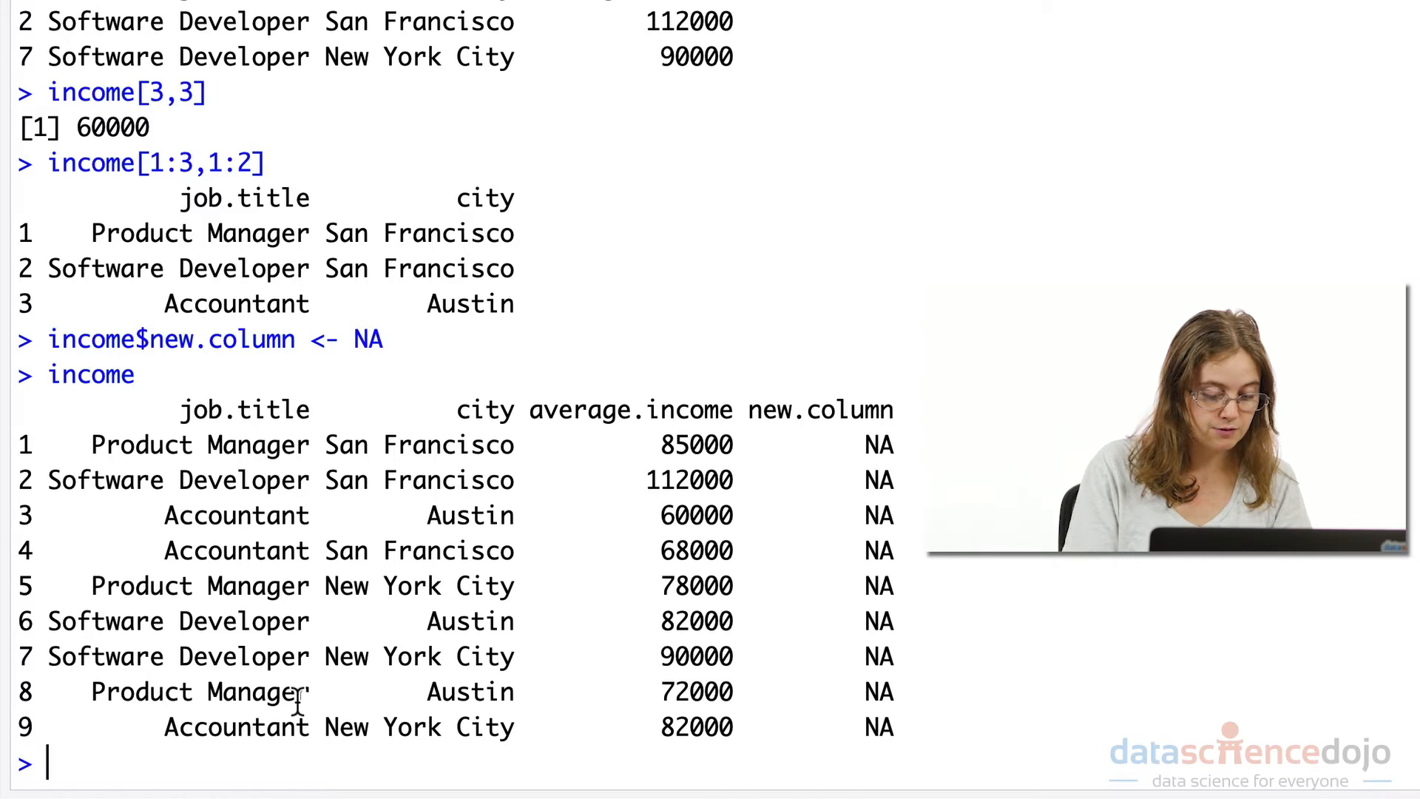
Step: Run income <- income[,-4] and print income without new.column
{"action": "type", "text": "income <- i"}
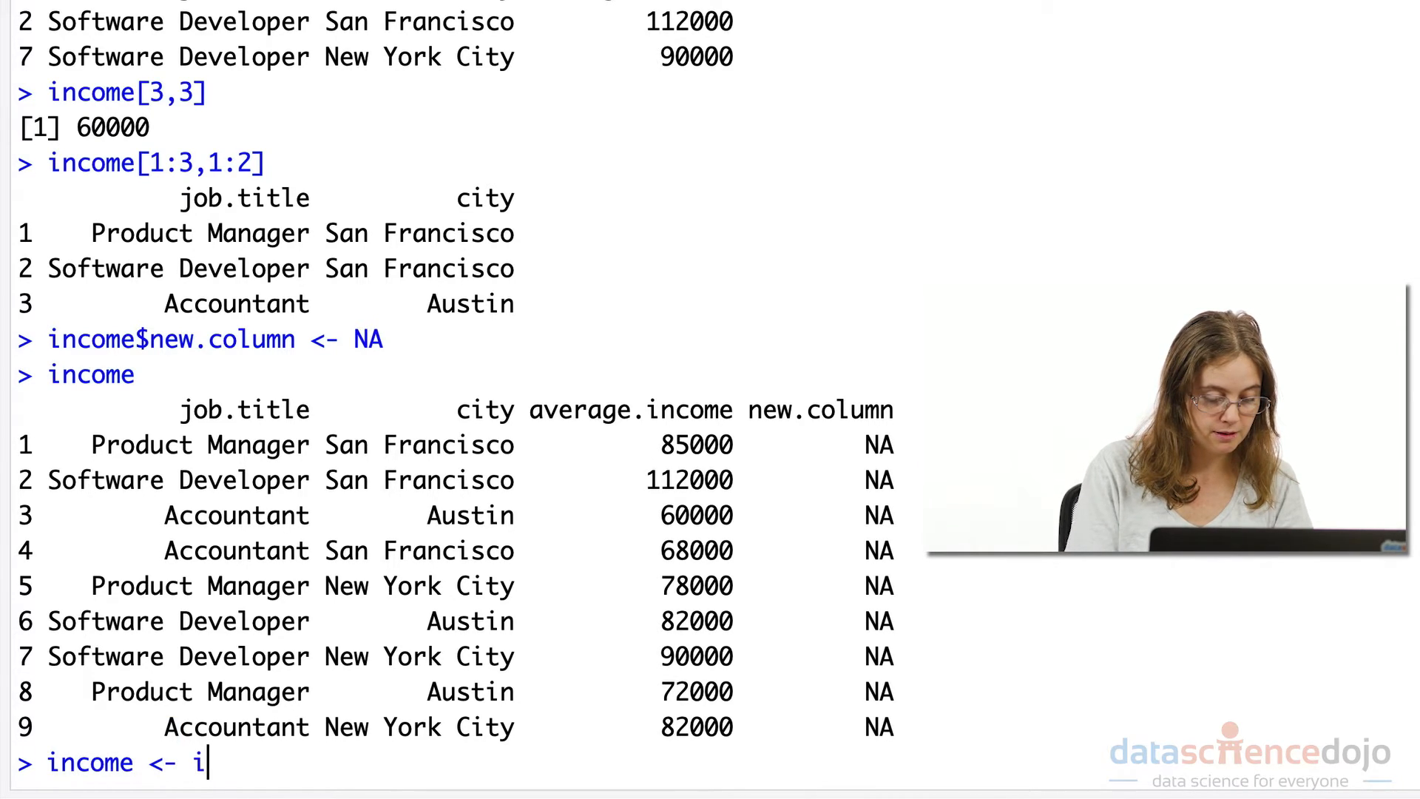
{"action": "type", "text": "ncome[]"}
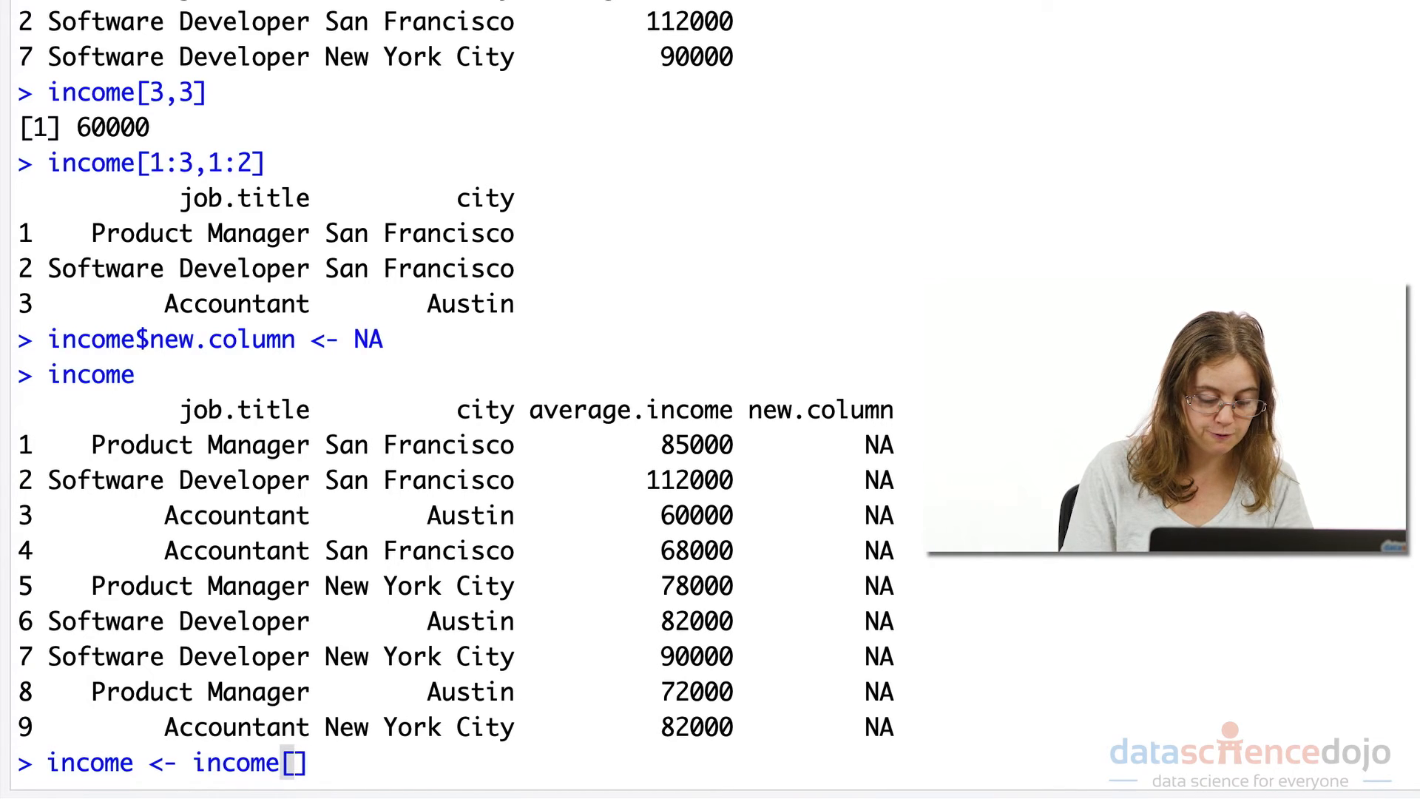
{"action": "type", "text": ",-"}
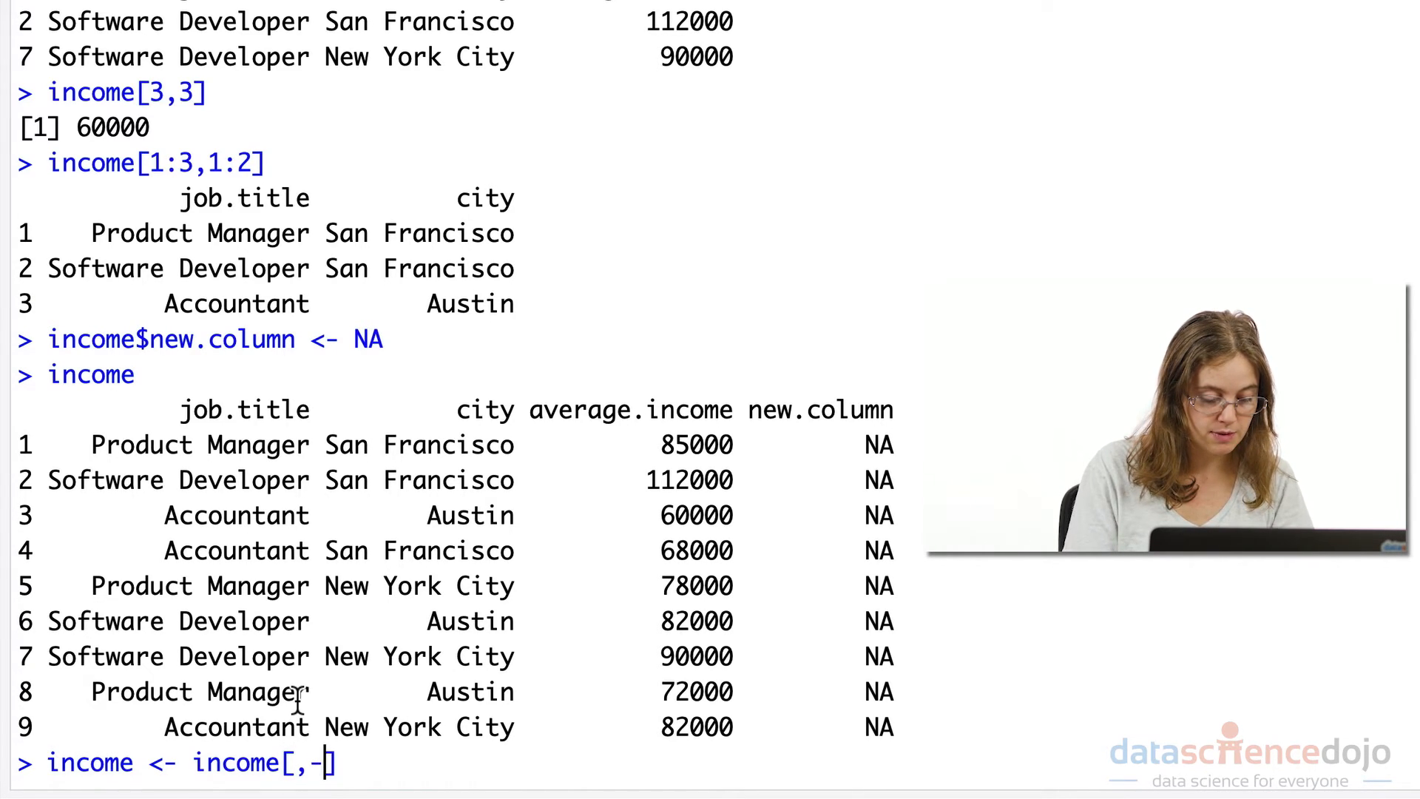
{"action": "type", "text": "4"}
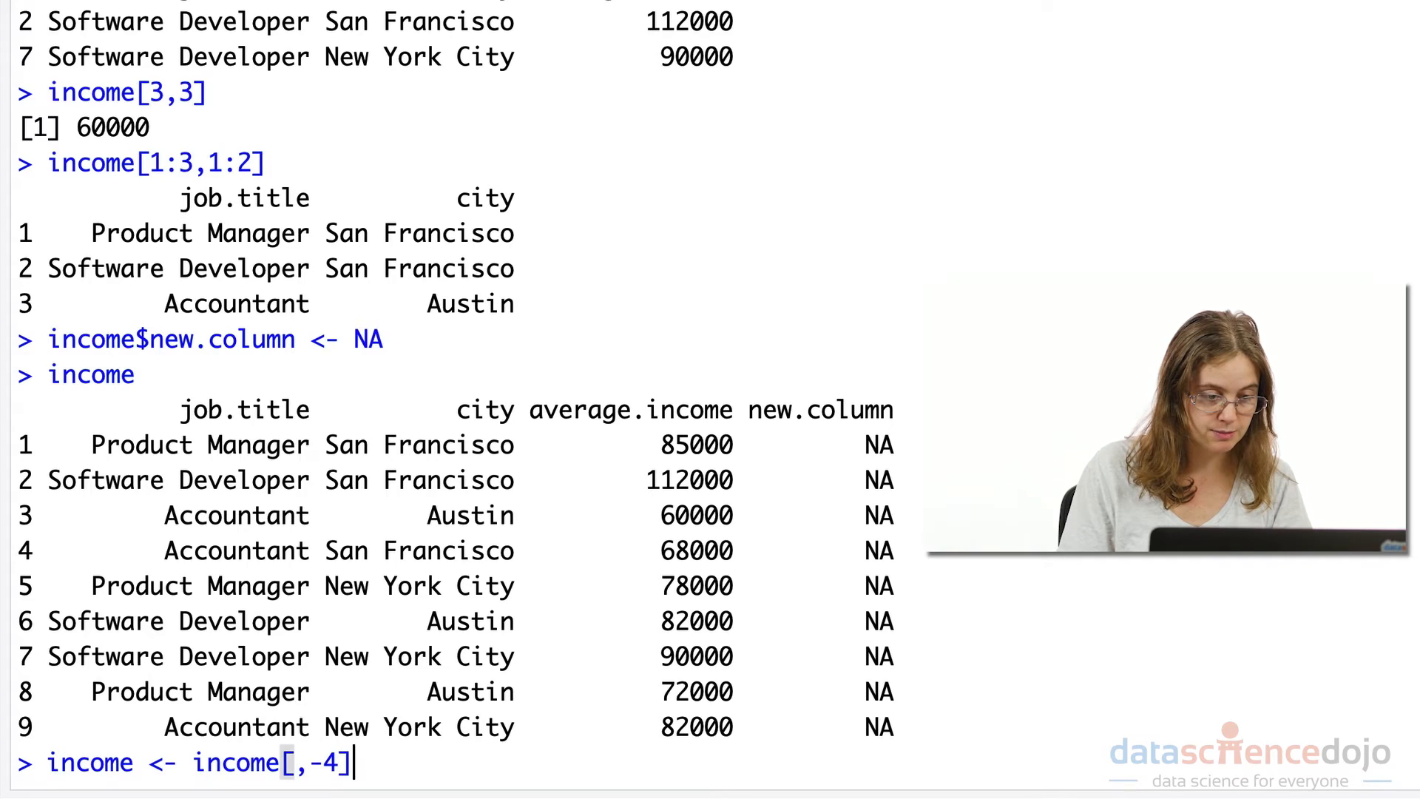
{"action": "key", "text": "Return"}
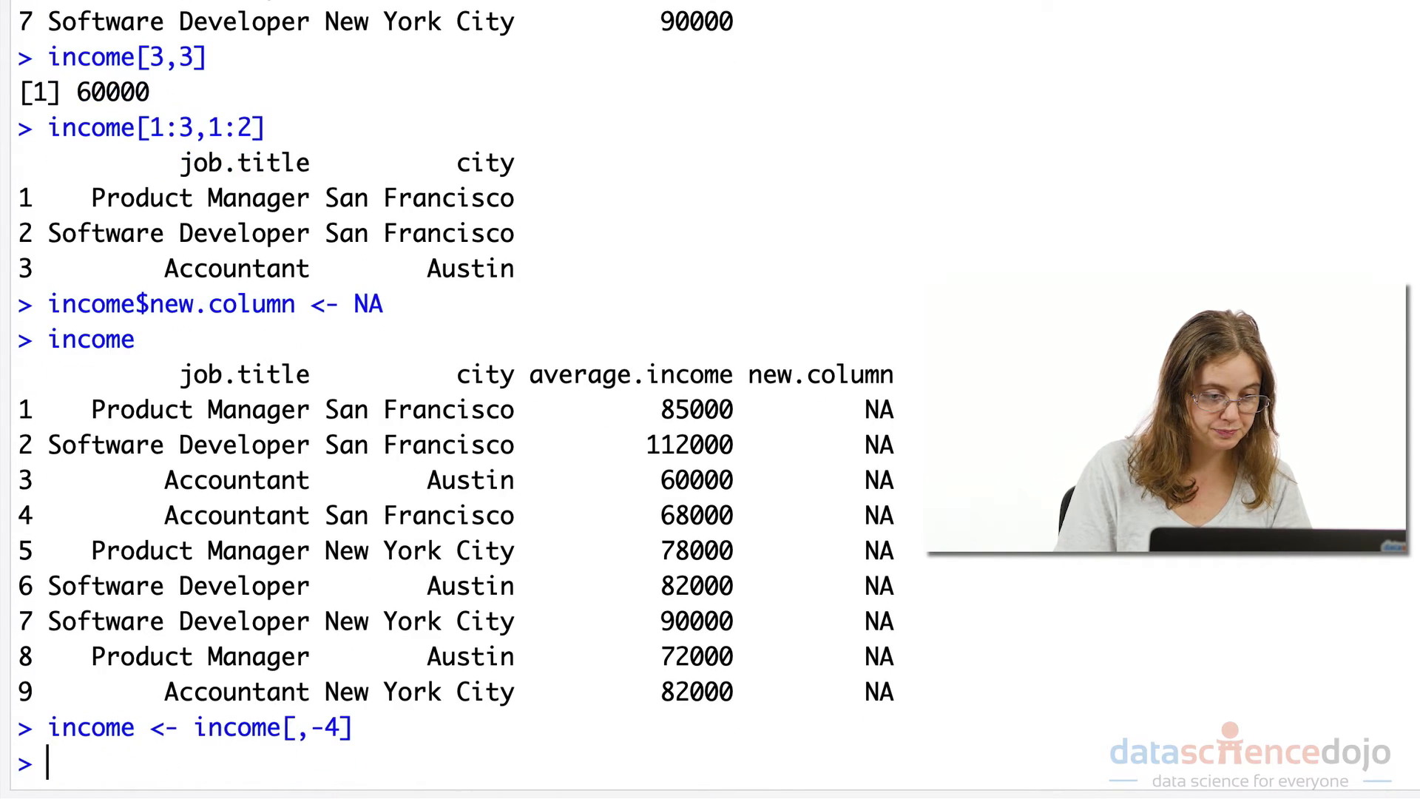
{"action": "type", "text": "income"}
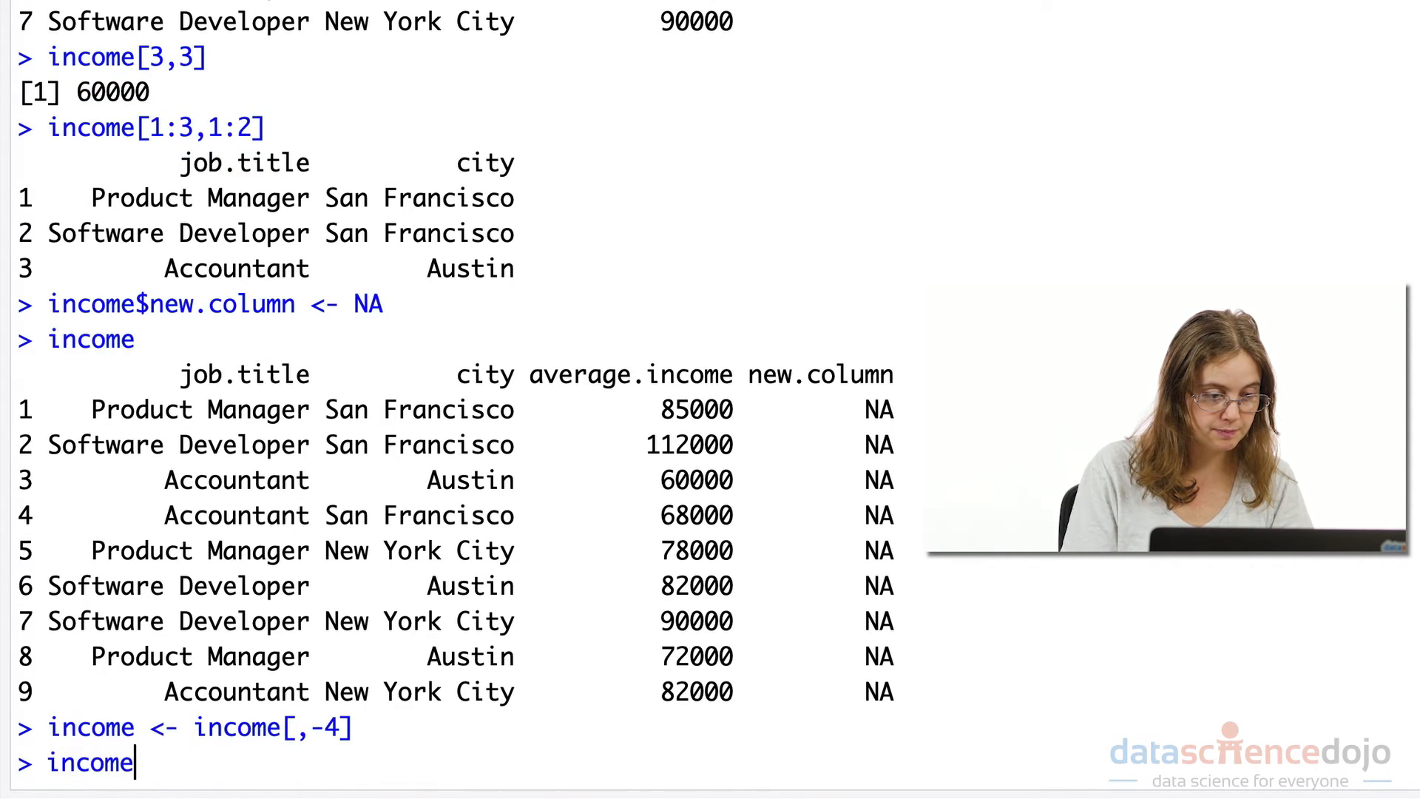
{"action": "key", "text": "Return"}
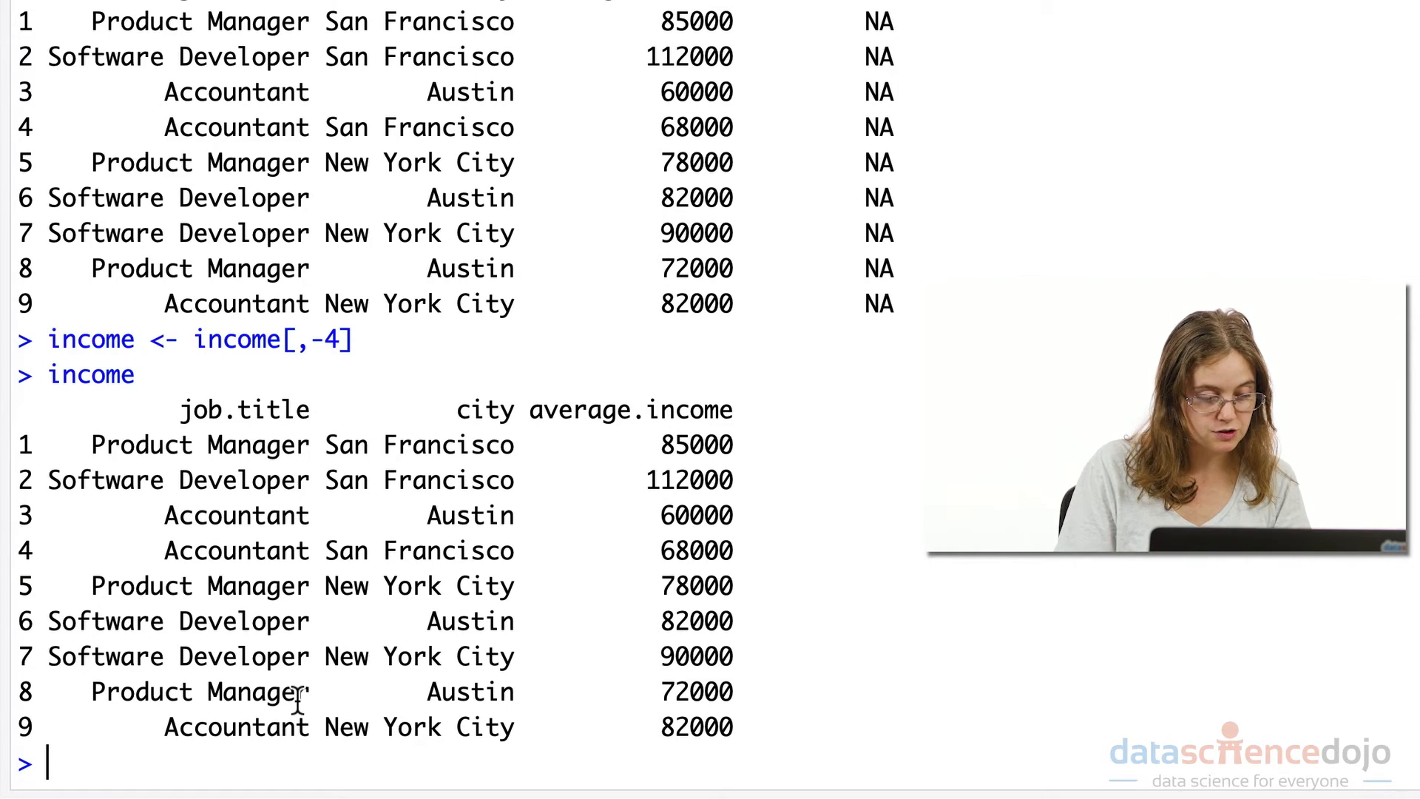
Step: Run str(income) to show 9 observations of 3 variables with their types
{"action": "type", "text": "str(income"}
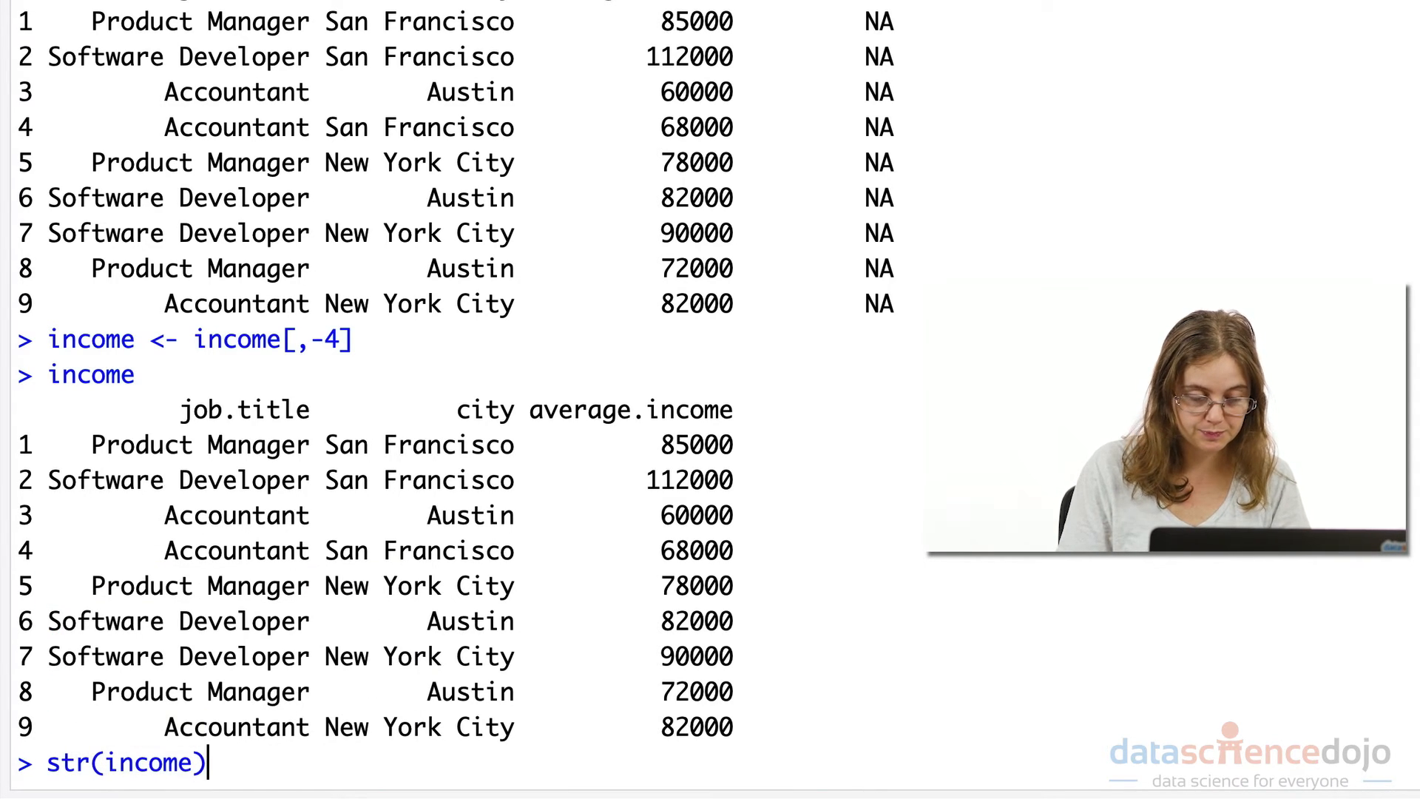
{"action": "key", "text": "Return"}
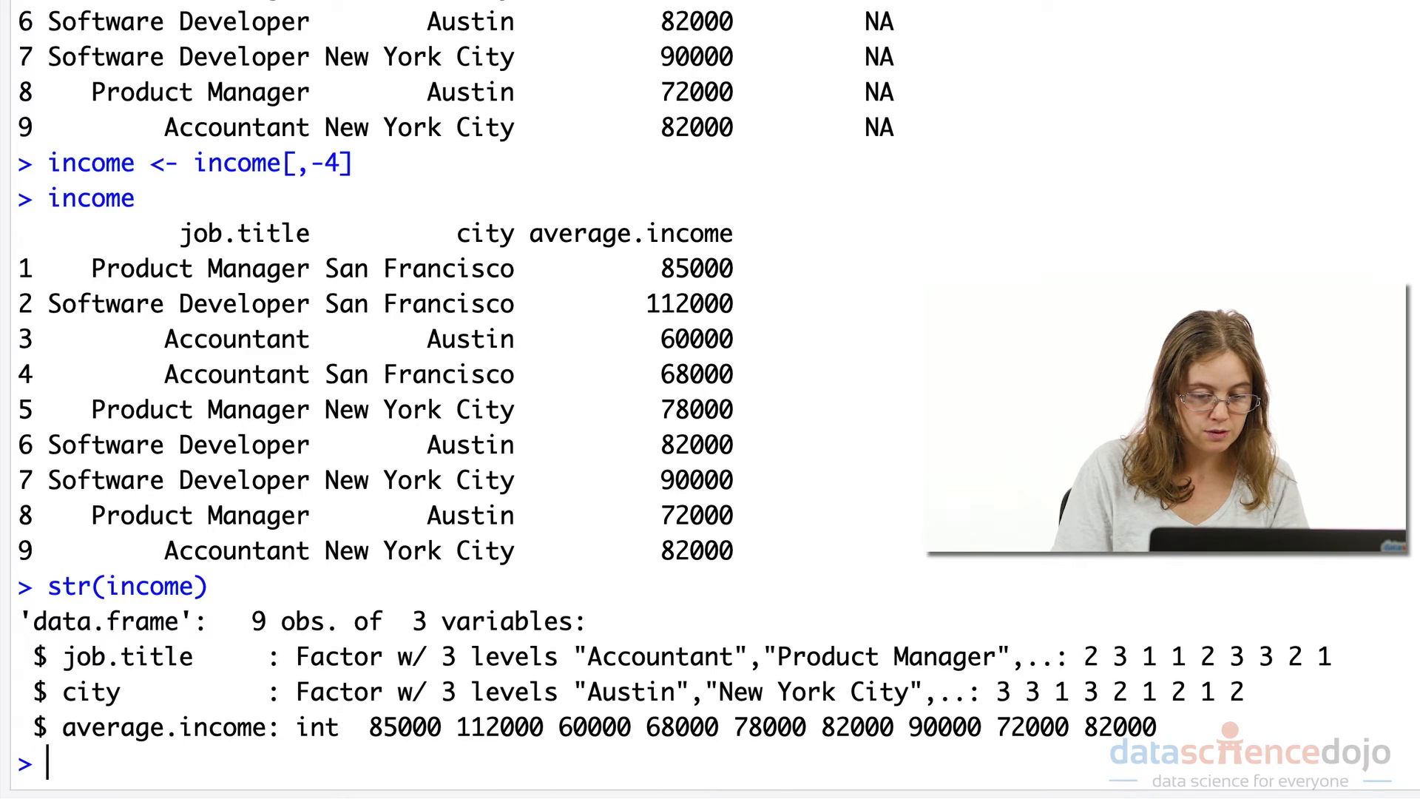